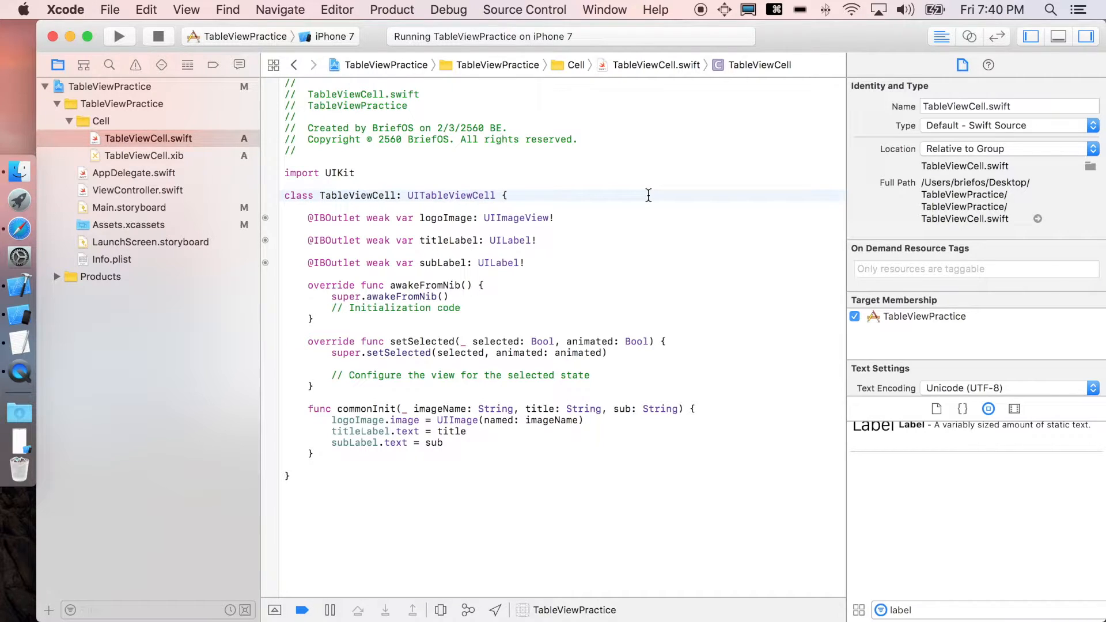
# Step: Open Main.storyboard and ViewController.swift side by side to create the tableView outlet
pyautogui.click(506, 195)
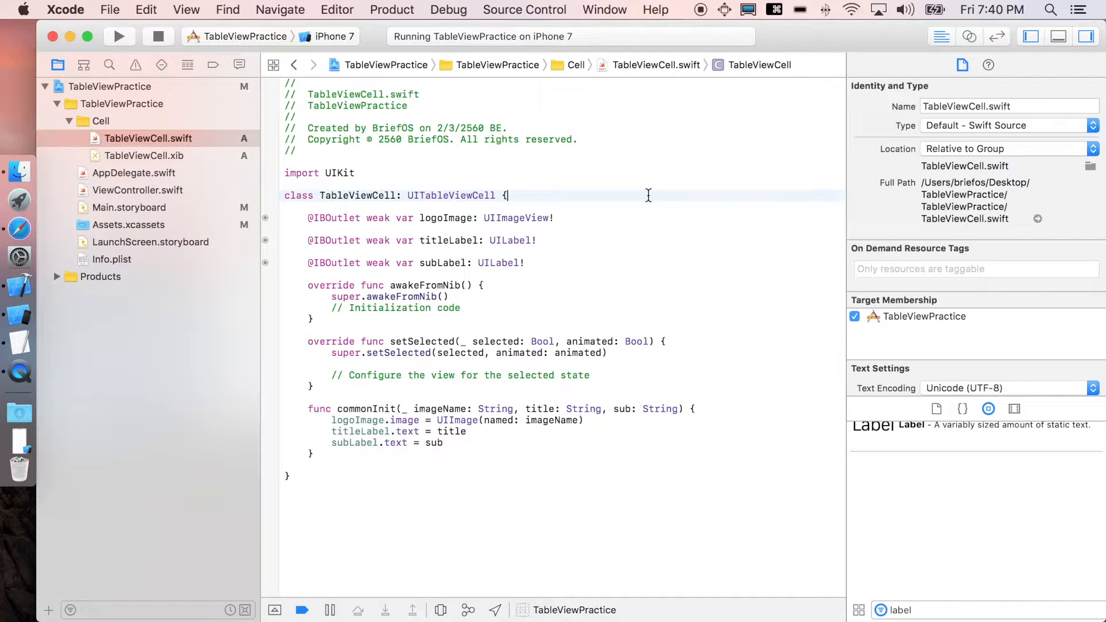
pyautogui.moveTo(111, 215)
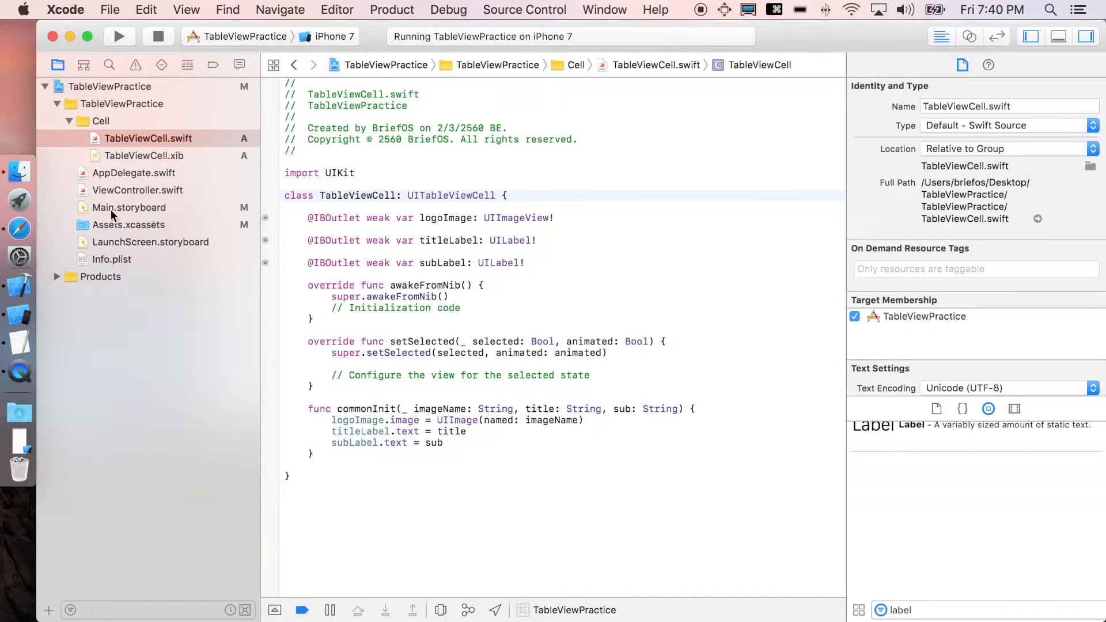
pyautogui.click(129, 207)
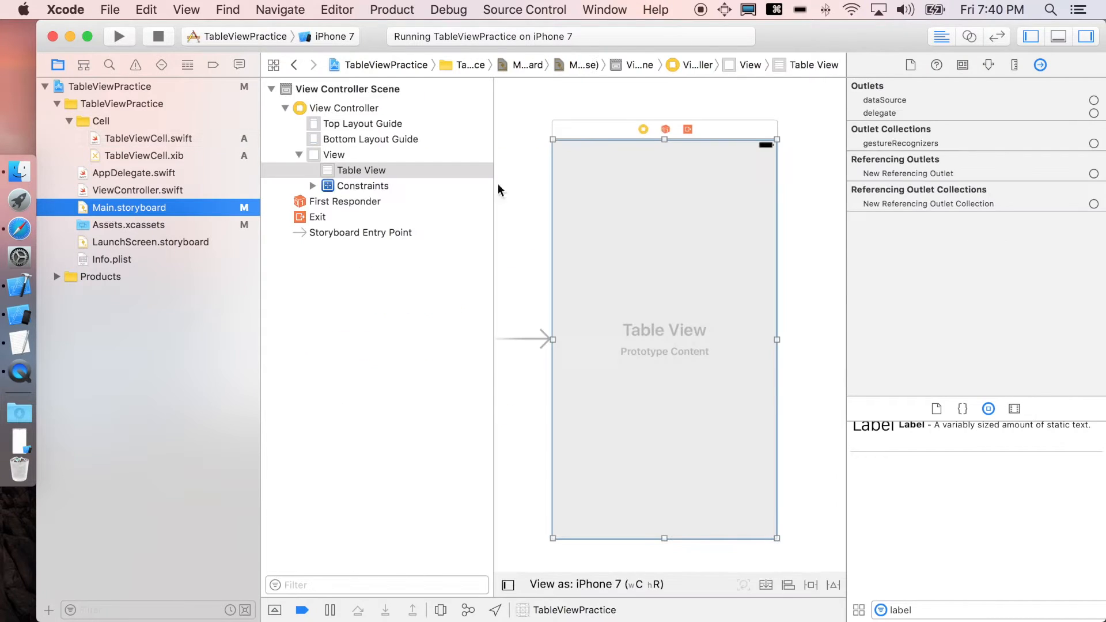
pyautogui.moveTo(638, 342)
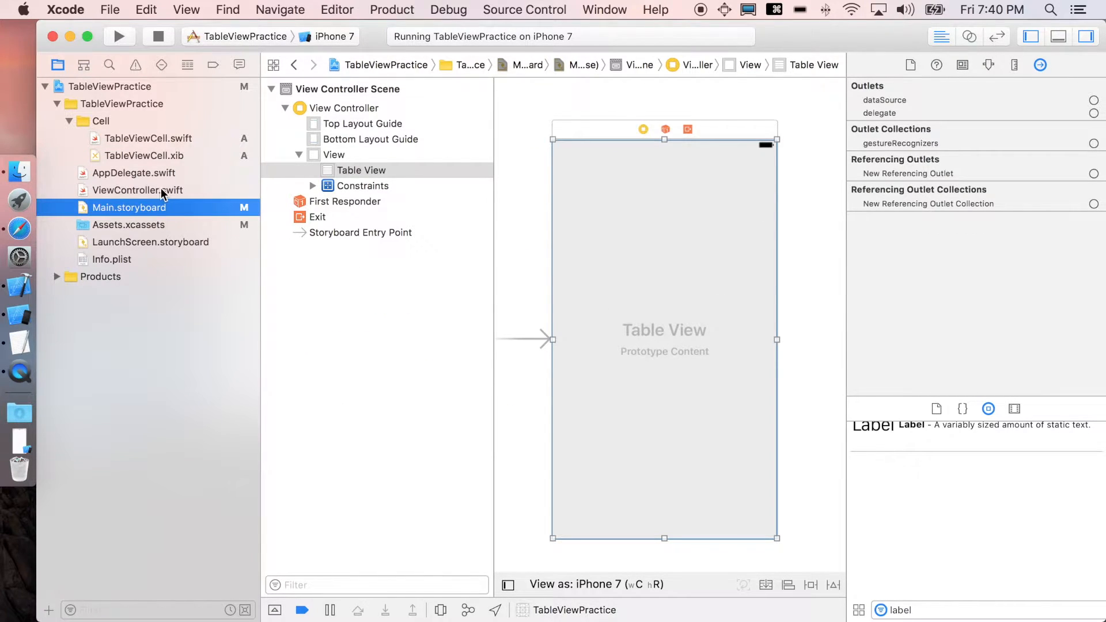
pyautogui.doubleClick(136, 190)
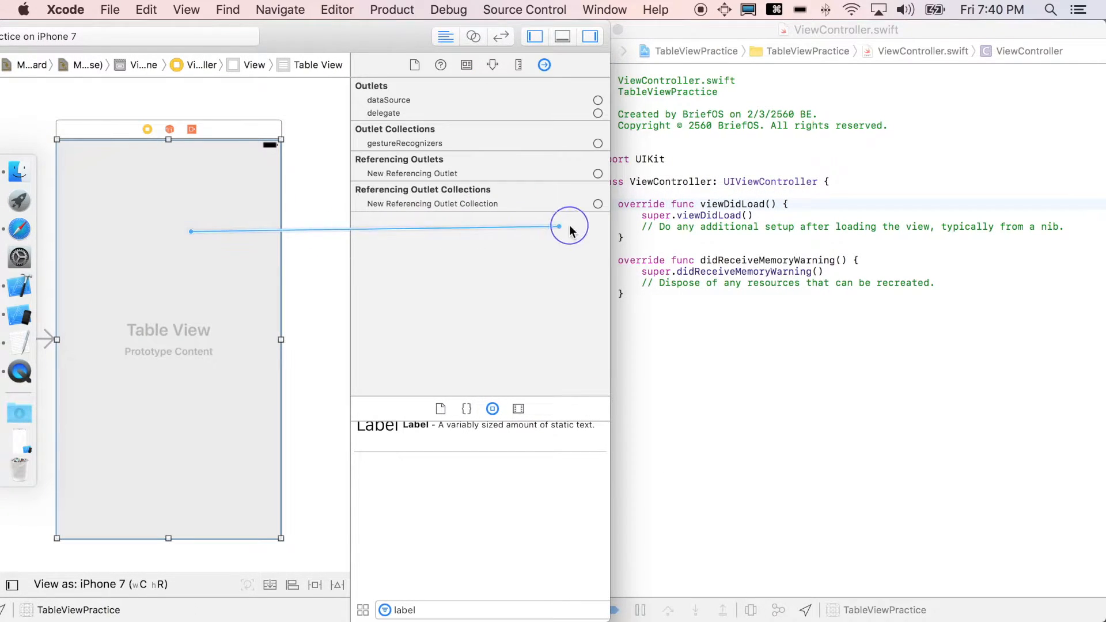
pyautogui.write('ta')
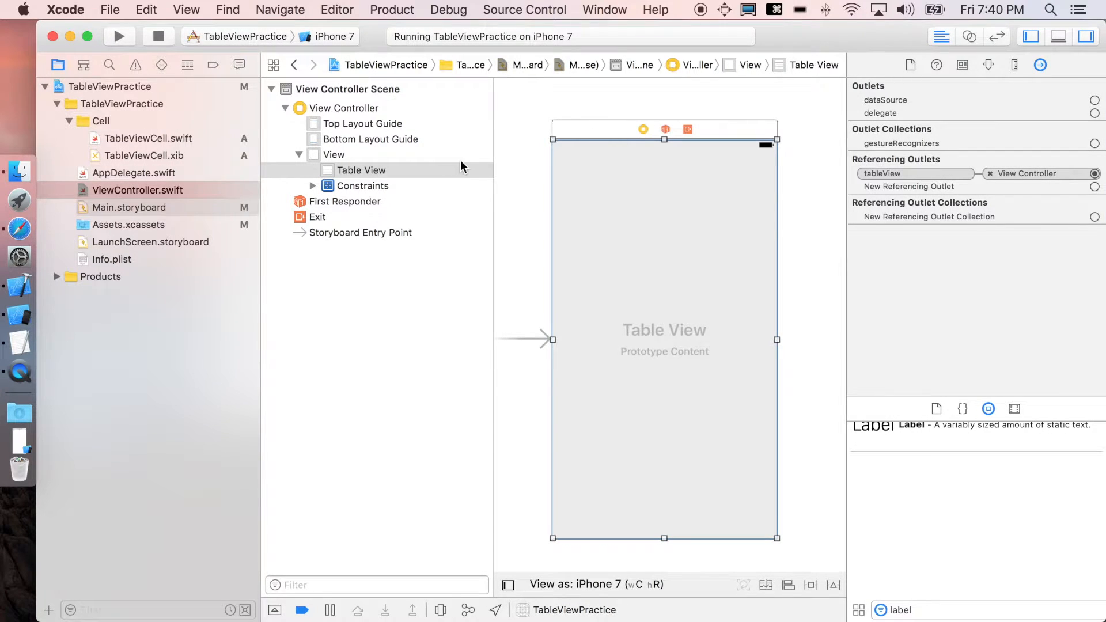
pyautogui.click(138, 189)
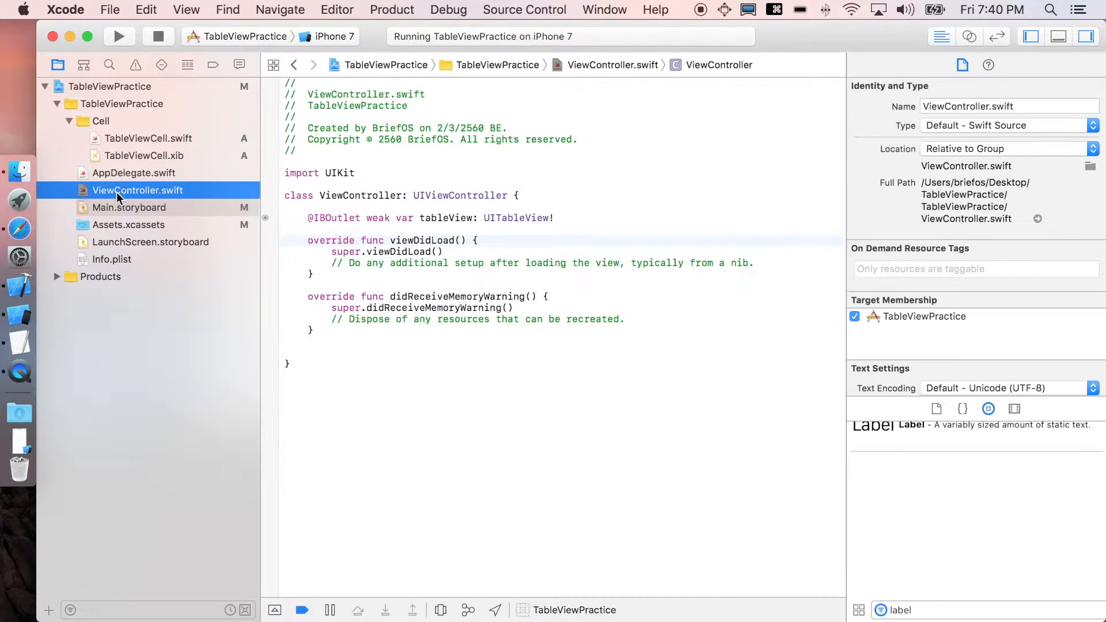
# Step: Declare houseData and wordsData arrays below the outlet, holding nine house names and mottos
pyautogui.doubleClick(446, 217)
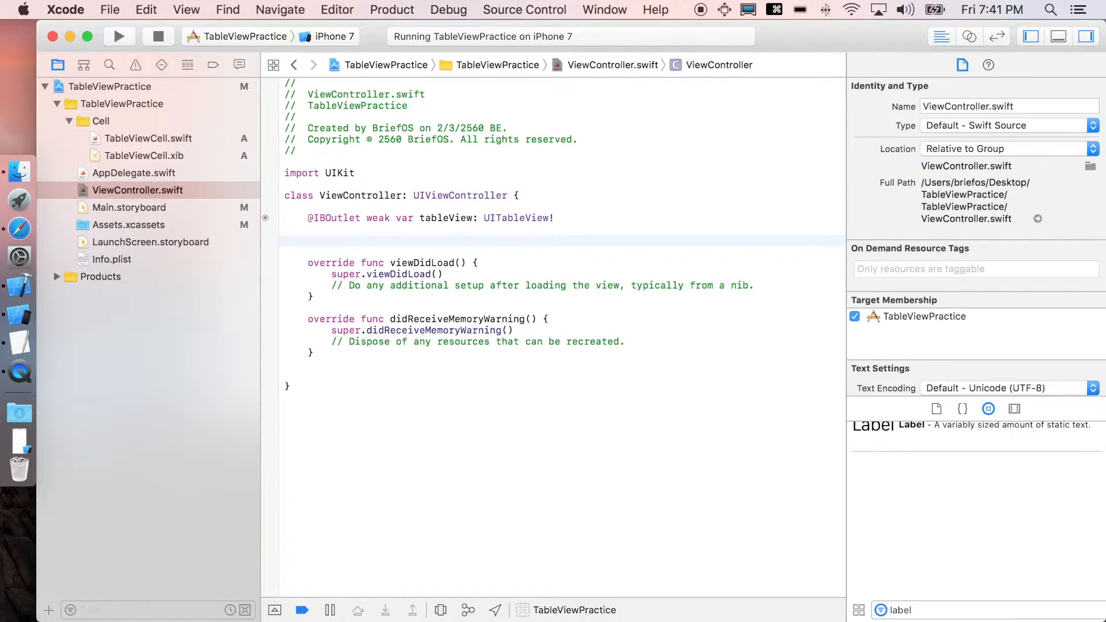
pyautogui.click(310, 240)
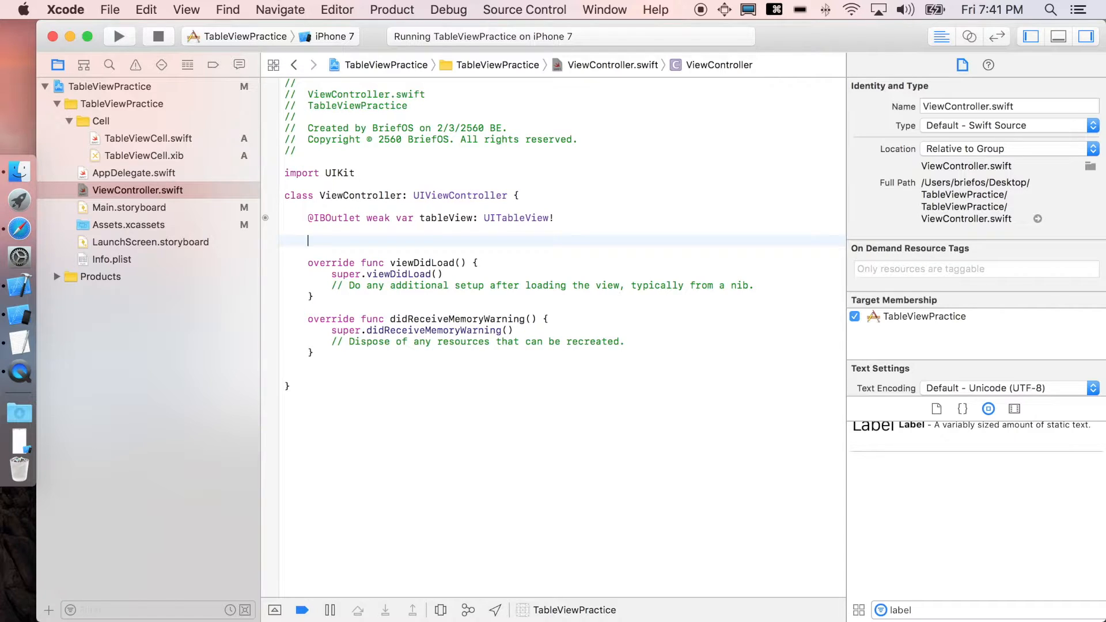
pyautogui.write('let hou')
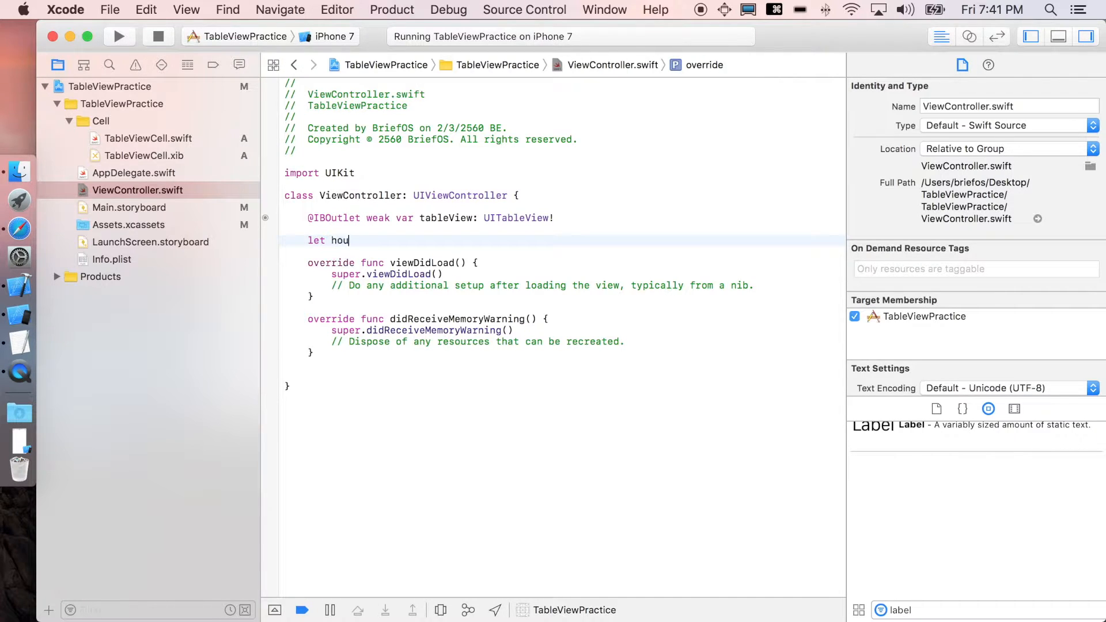
pyautogui.write('seData =')
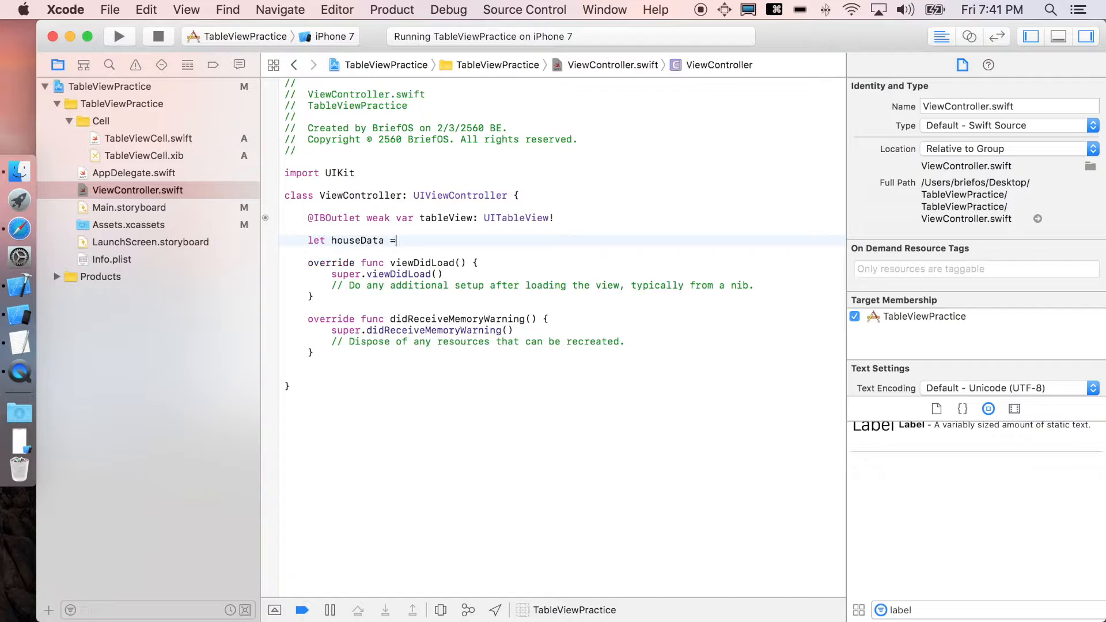
pyautogui.write('let wo')
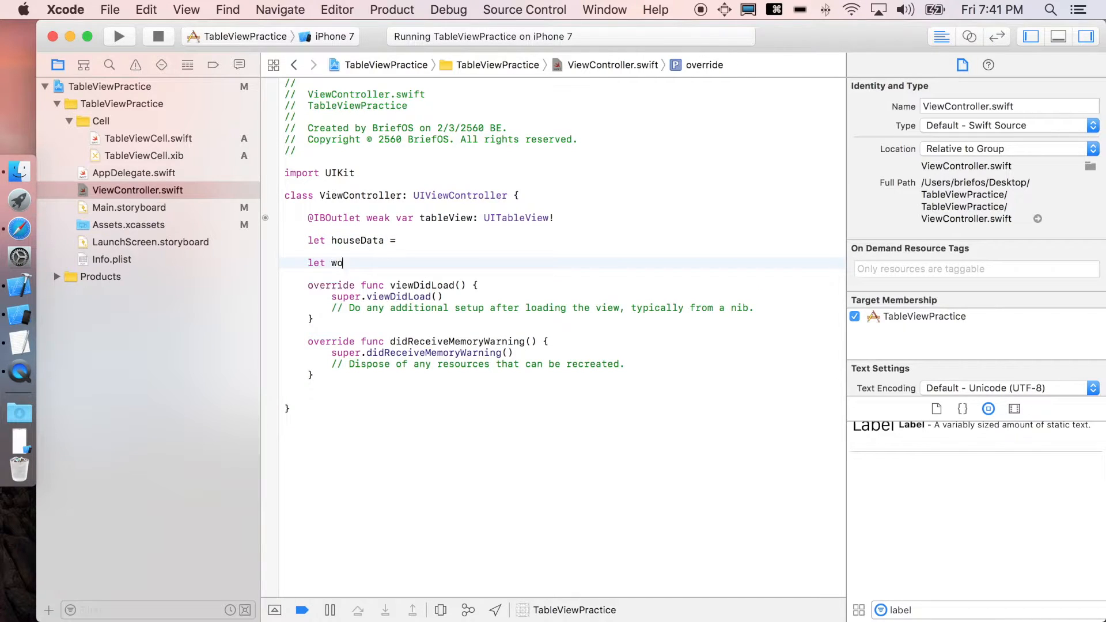
pyautogui.write('rdsData =')
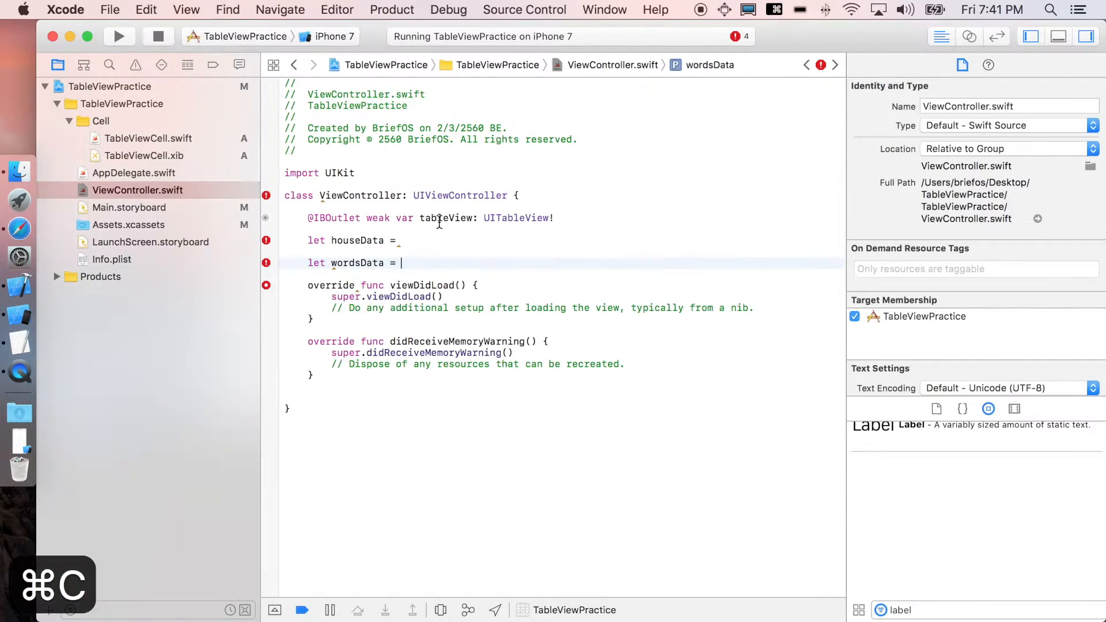
pyautogui.press('cmd+tab')
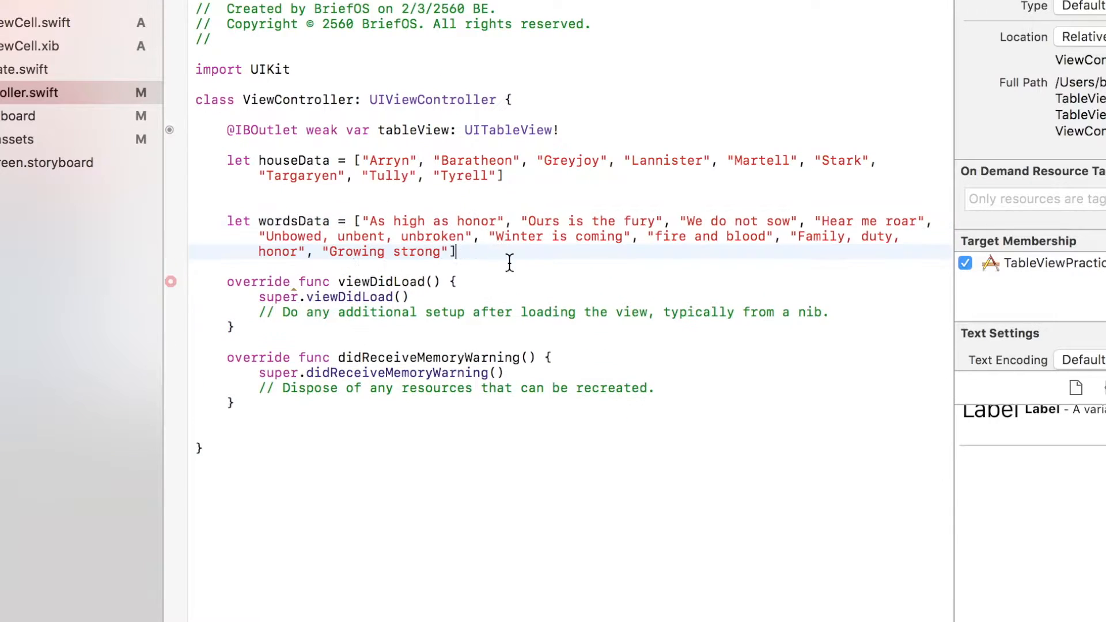
# Step: Set self.title to "UITableView" in viewDidLoad
pyautogui.press('enter')
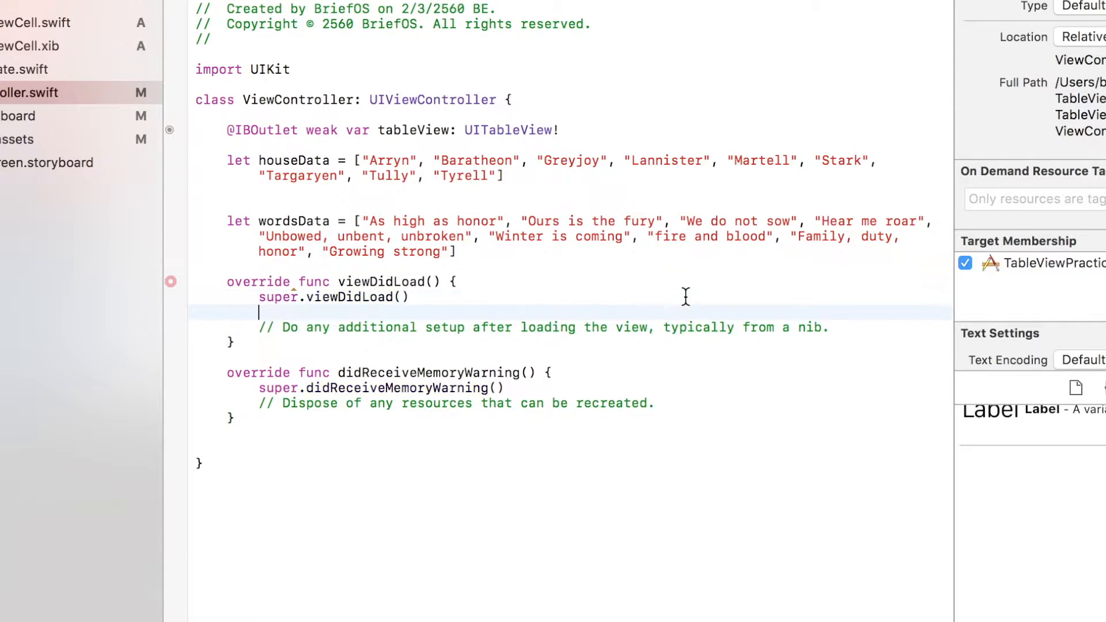
pyautogui.write('self.title = "')
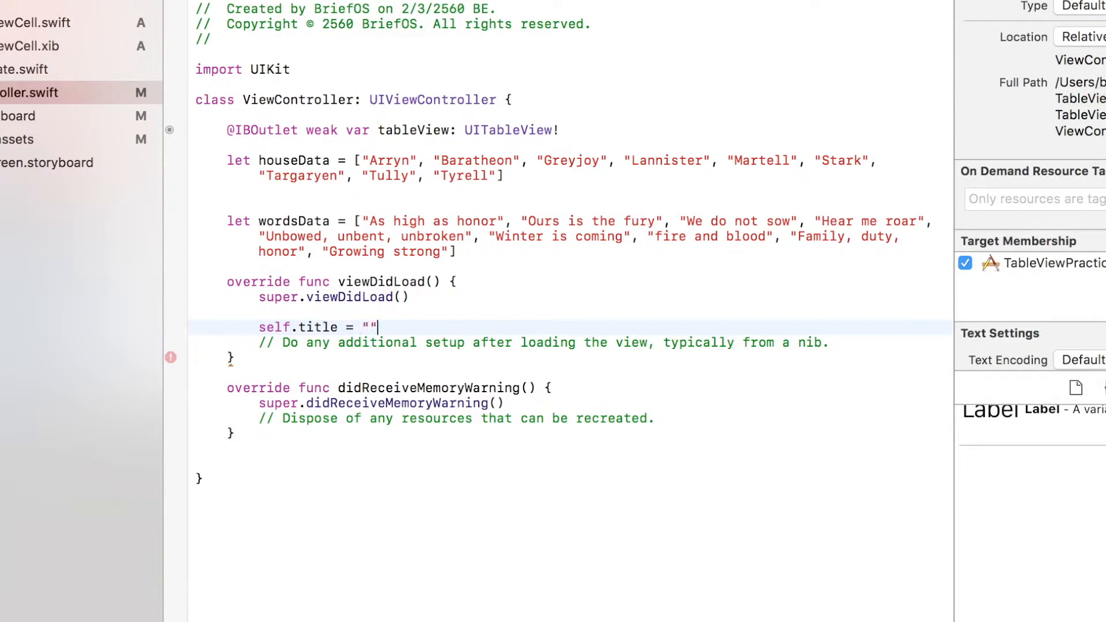
pyautogui.write('UITableView')
pyautogui.write('se')
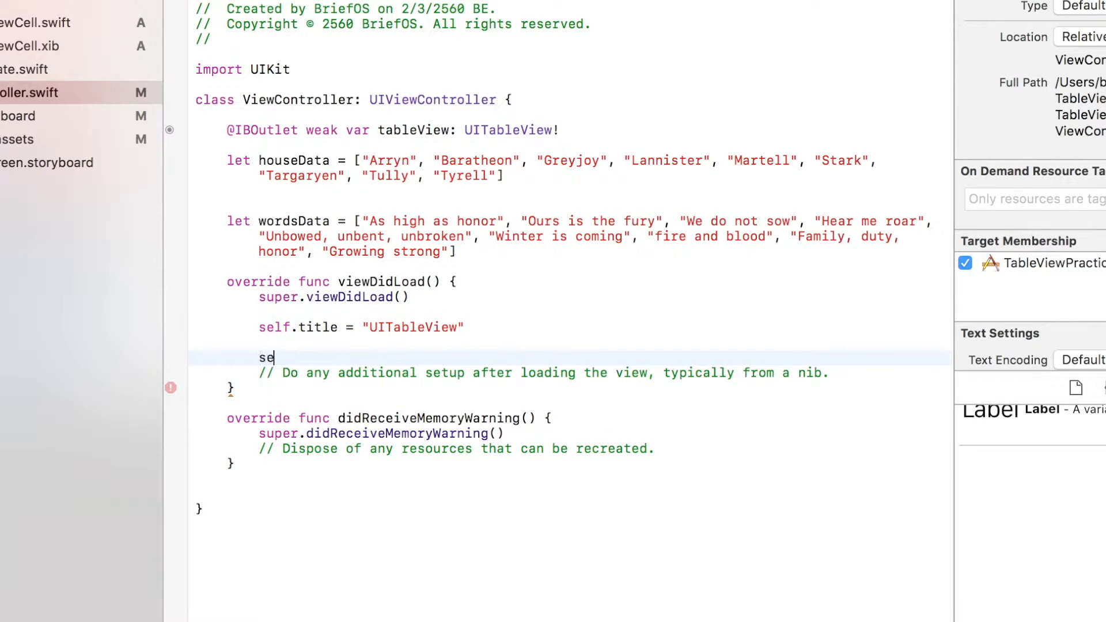
pyautogui.press('backspace')
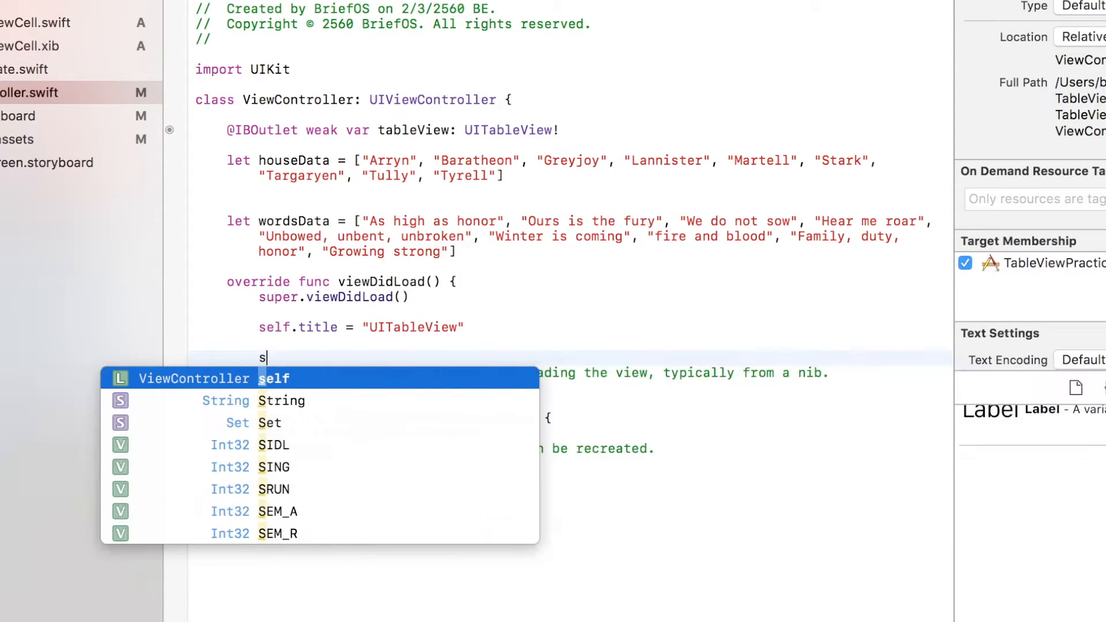
# Step: Assign self as the table view's dataSource and delegate
pyautogui.write('tableView.')
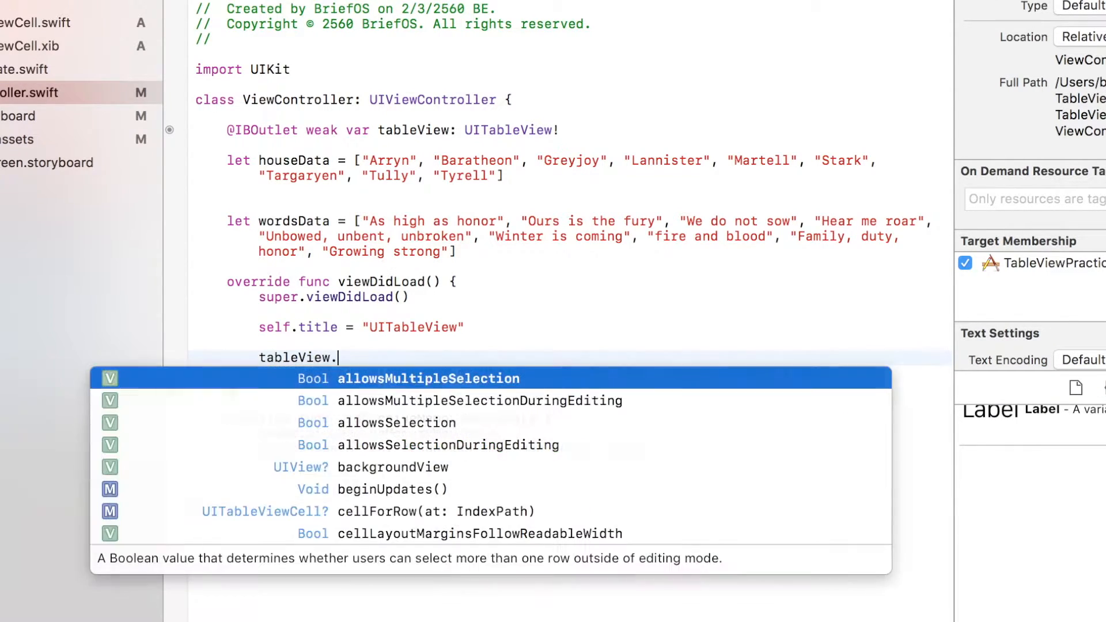
pyautogui.write('dataSource = self')
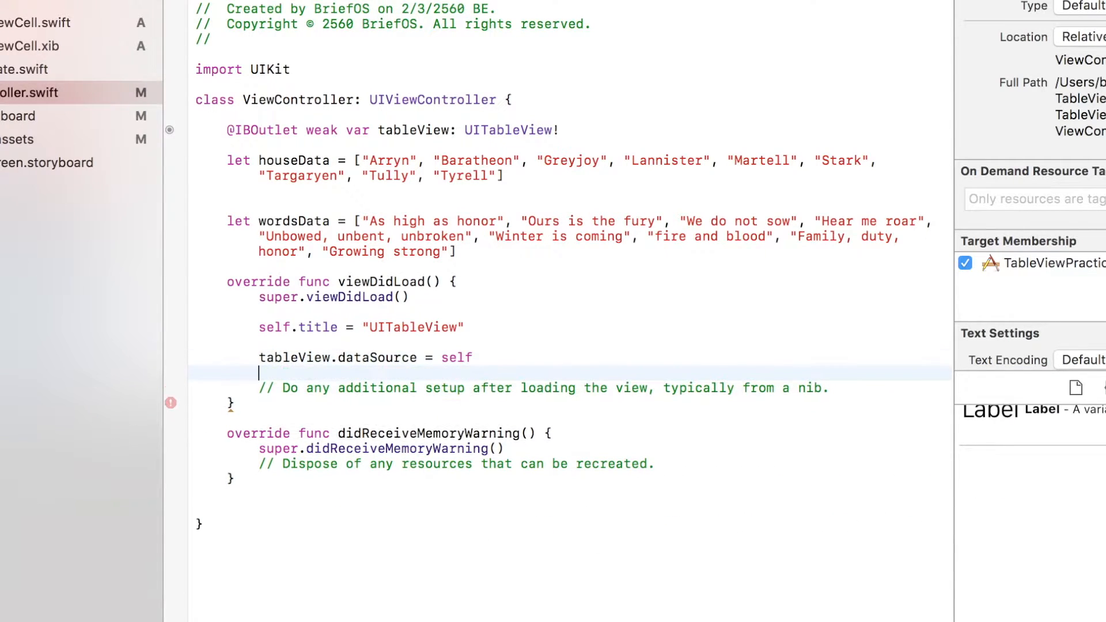
pyautogui.write('tableVie')
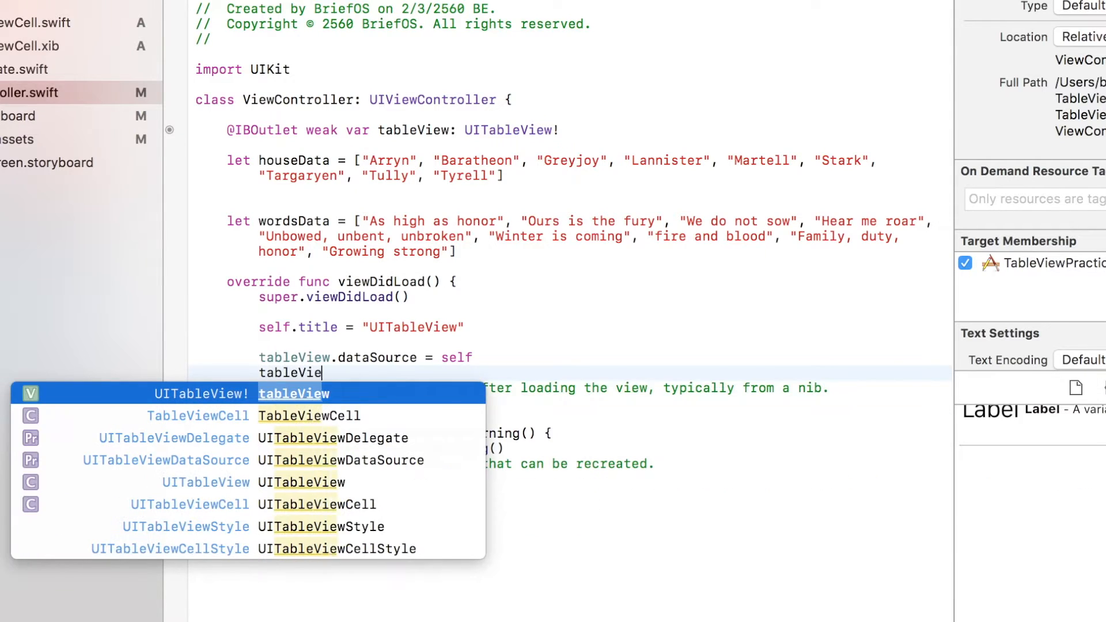
pyautogui.write('.delegate = self')
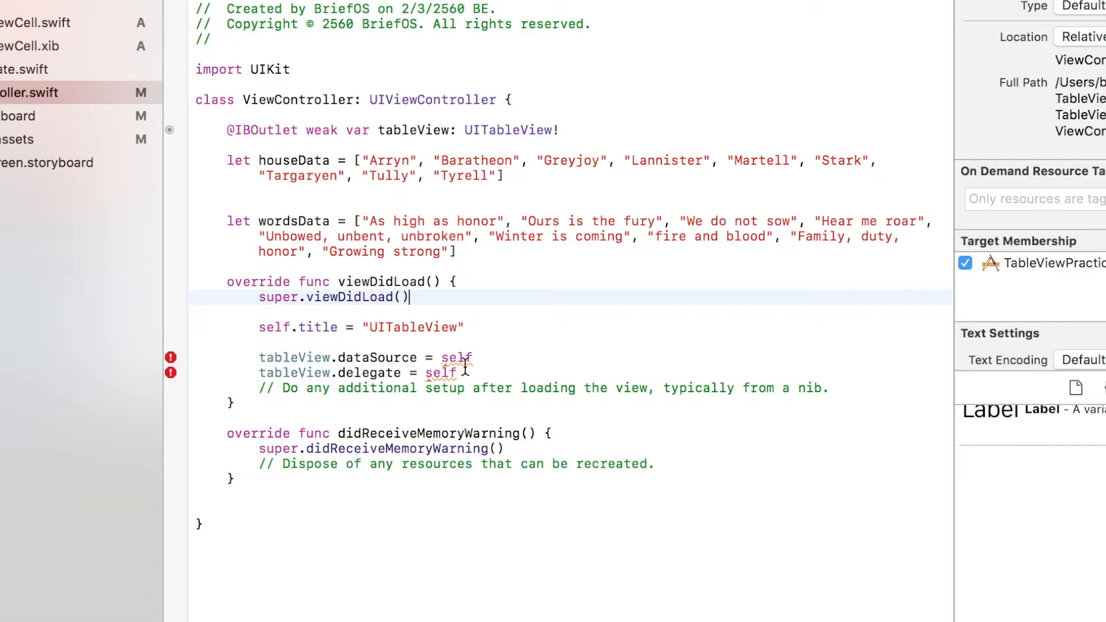
pyautogui.doubleClick(440, 373)
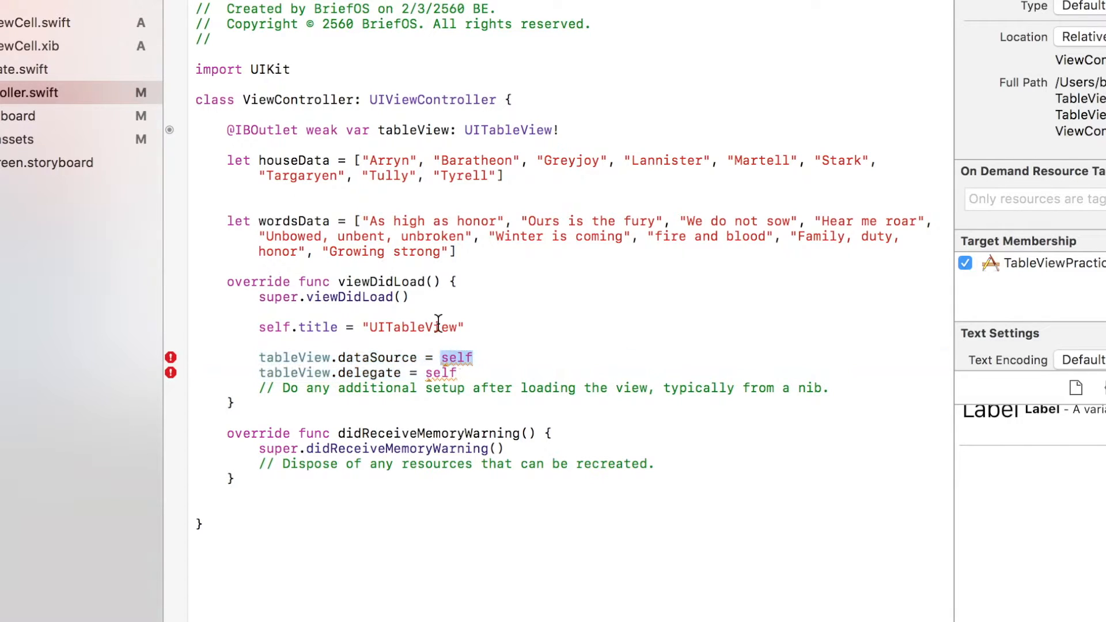
pyautogui.doubleClick(298, 100)
pyautogui.write(', ')
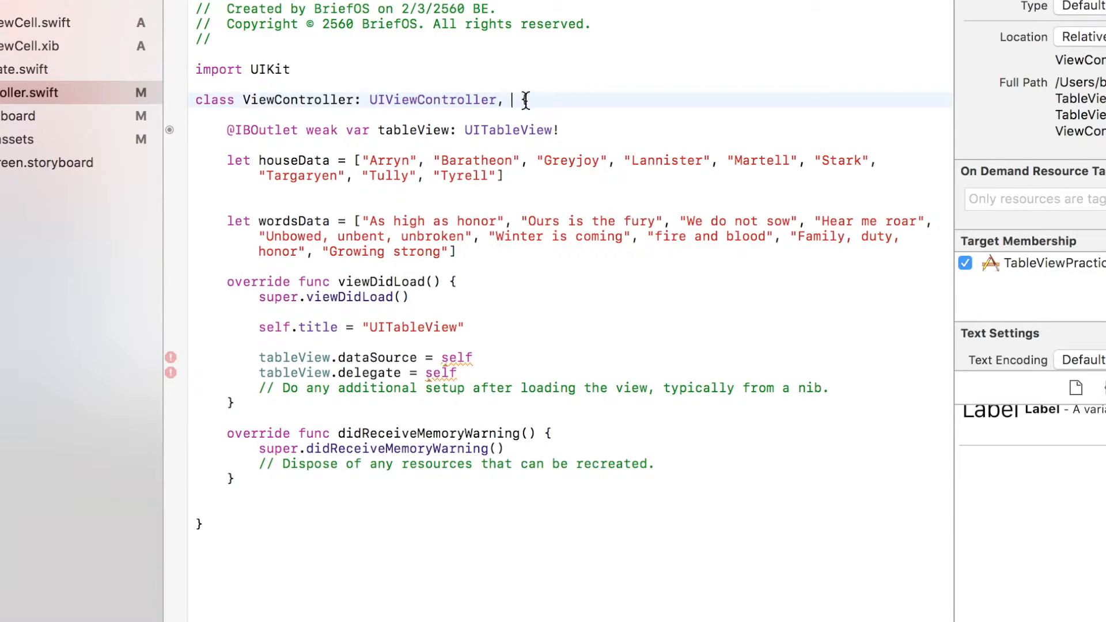
# Step: Append UITableViewDelegate and UITableViewDataSource to the ViewController class declaration
pyautogui.write('UITal')
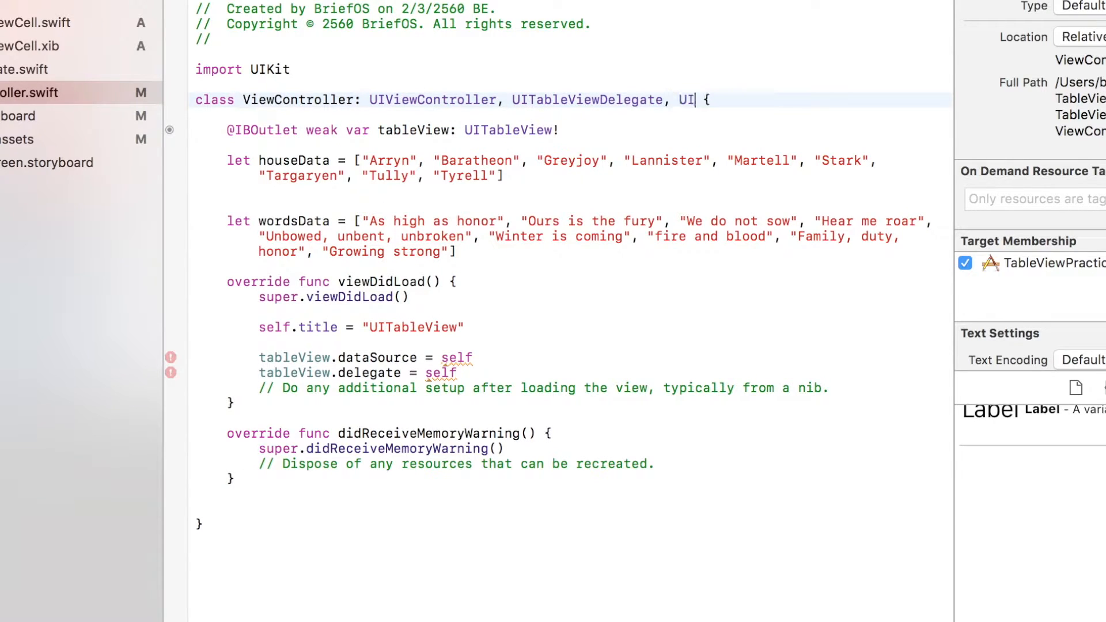
pyautogui.write('TableViewDataSource')
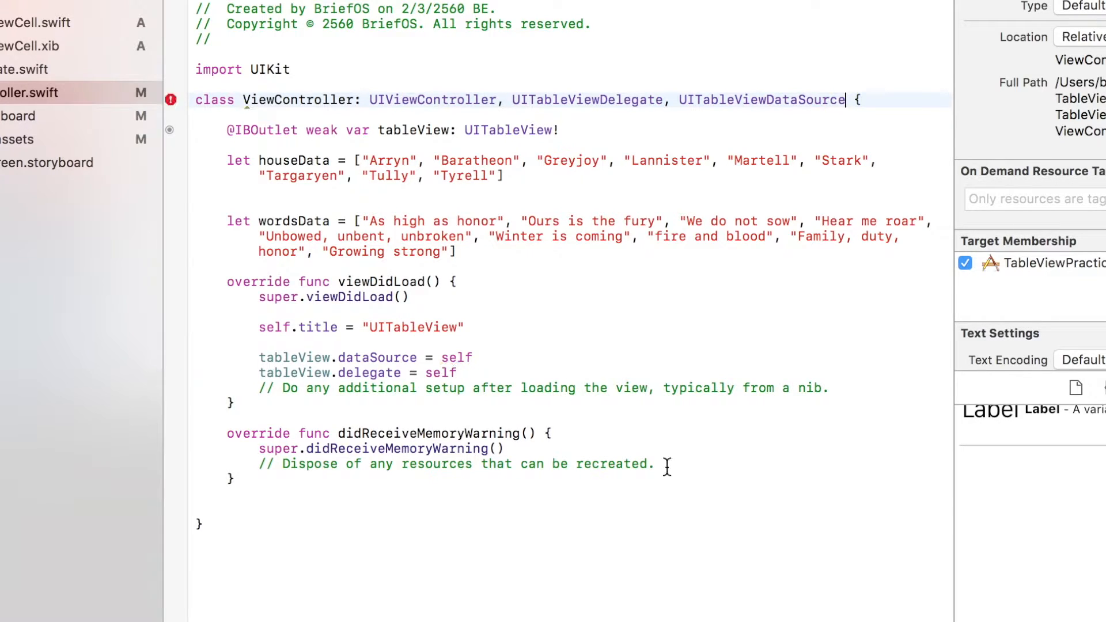
pyautogui.press('Return')
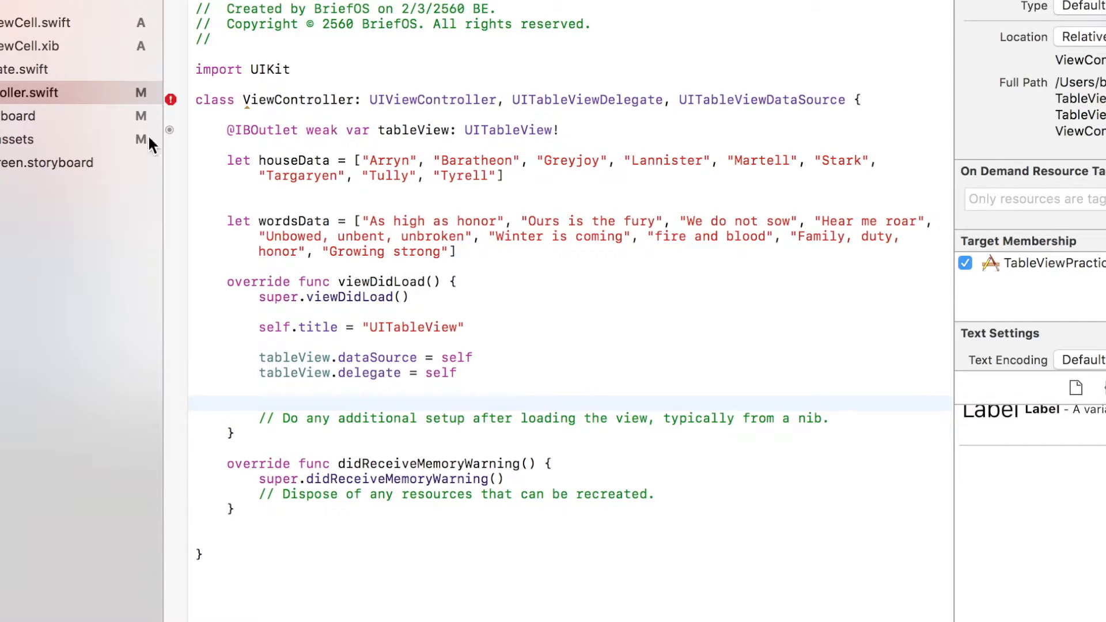
pyautogui.moveTo(9, 35)
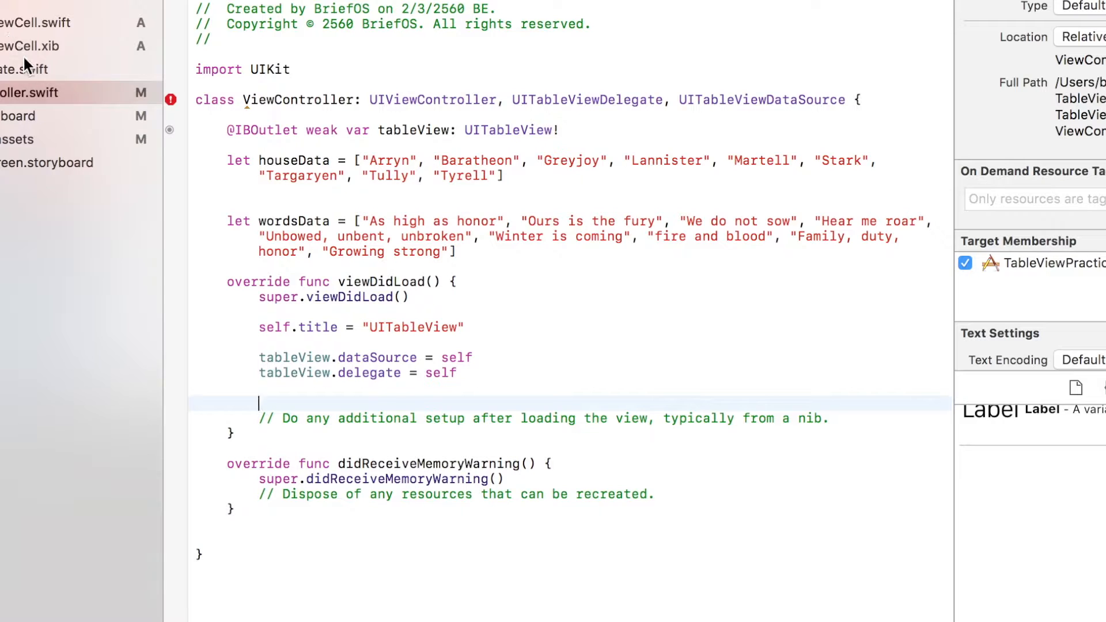
# Step: Load the "TableViewCell" nib with a nil bundle into a nibName constant
pyautogui.write('ke')
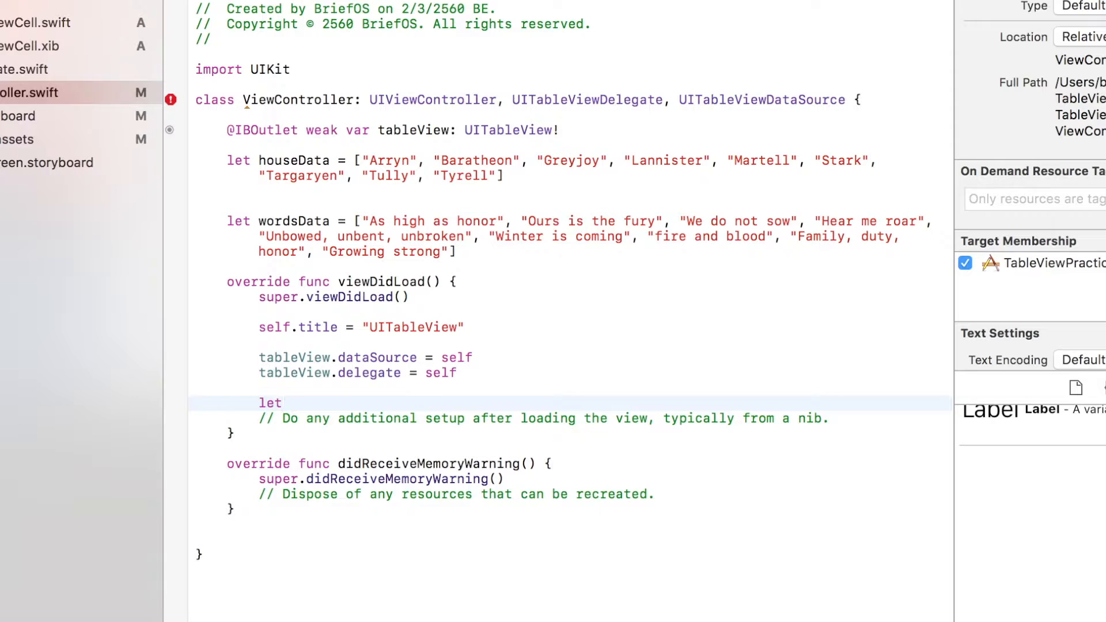
pyautogui.write('nibNa')
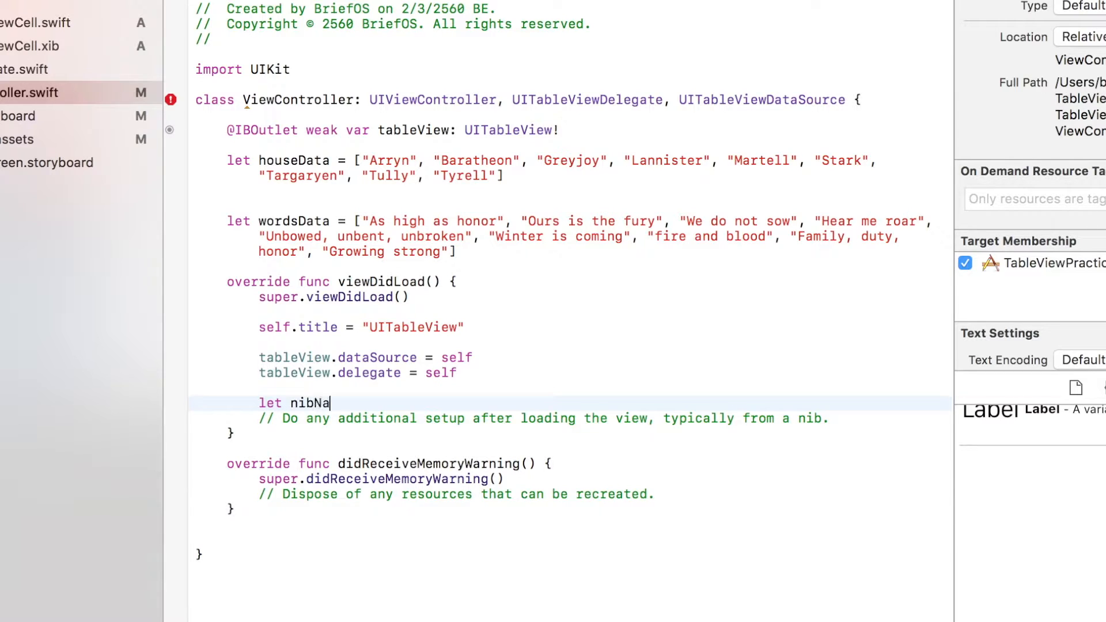
pyautogui.write('me =')
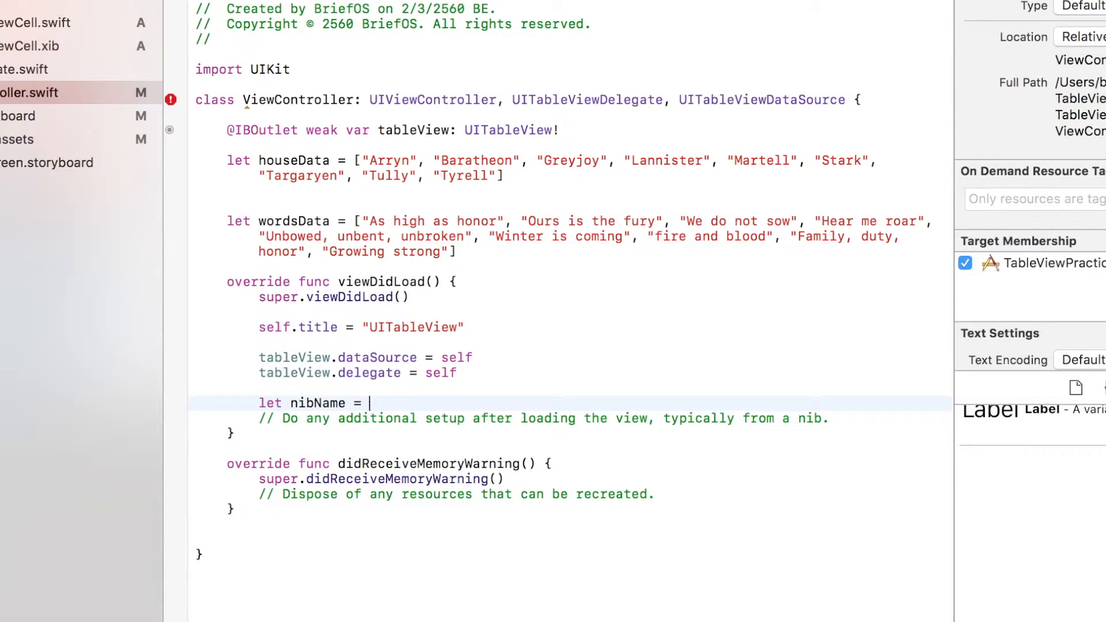
pyautogui.write('UINib(')
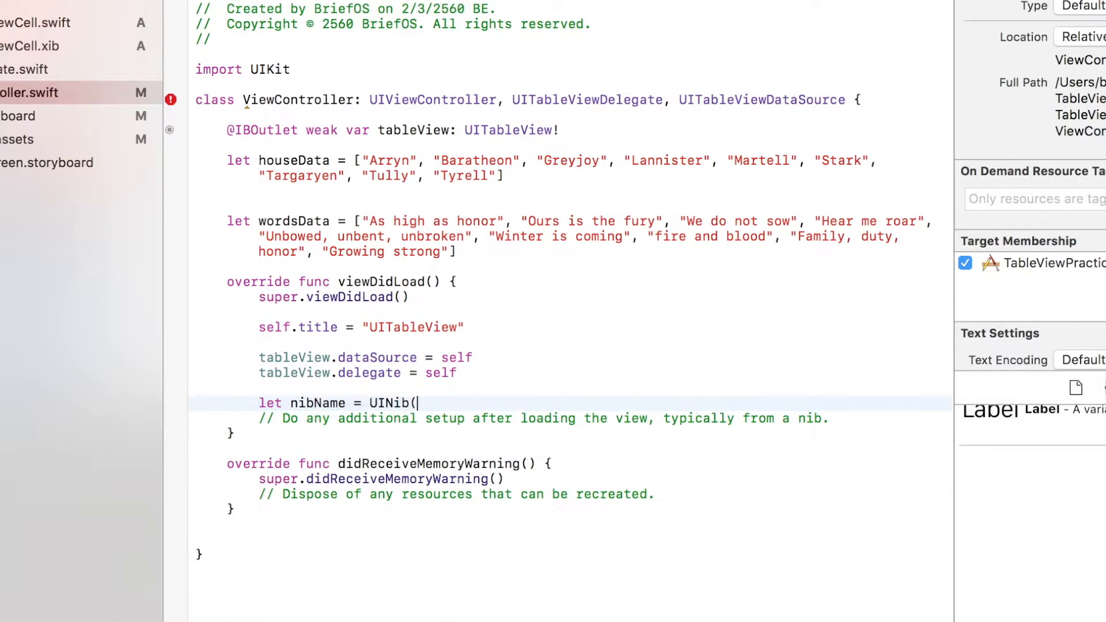
pyautogui.write('nibName')
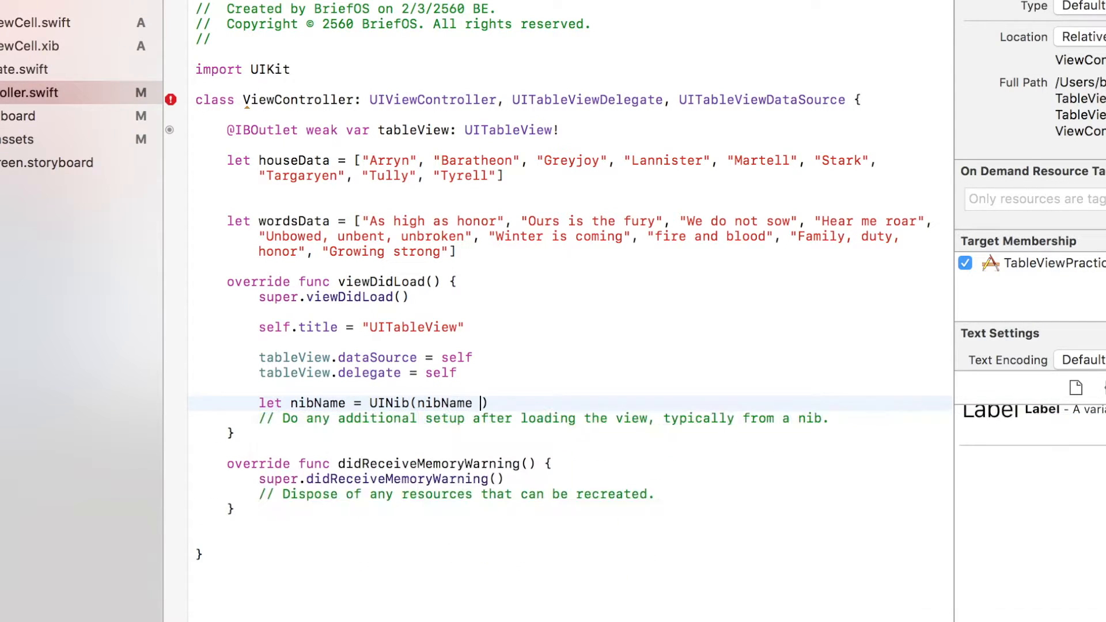
pyautogui.write(': ""')
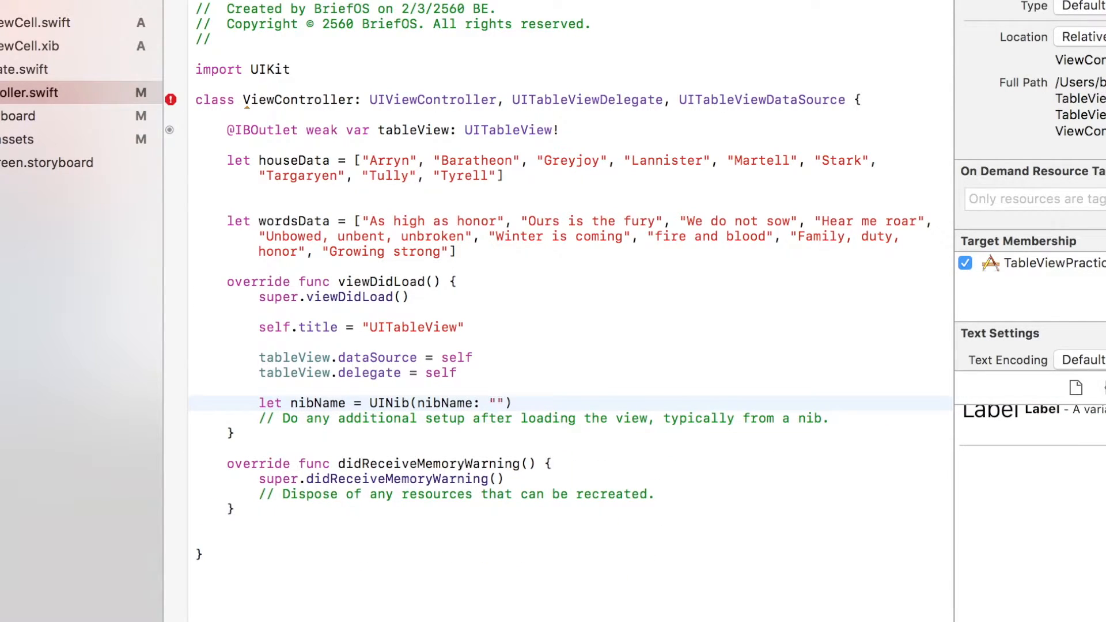
pyautogui.write('Table')
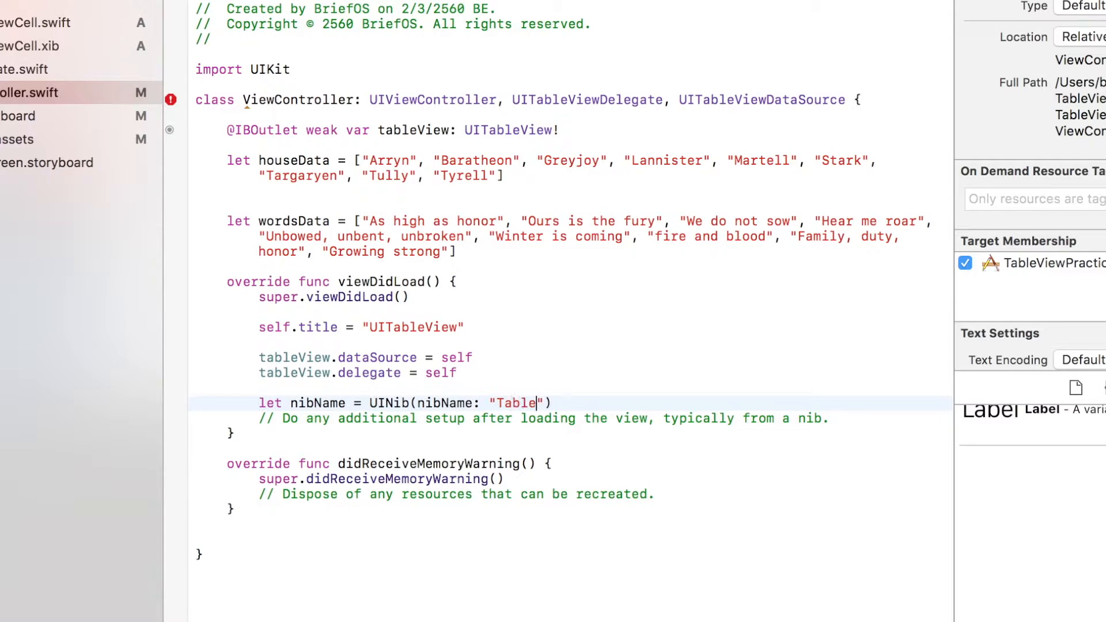
pyautogui.write('ViewCell')
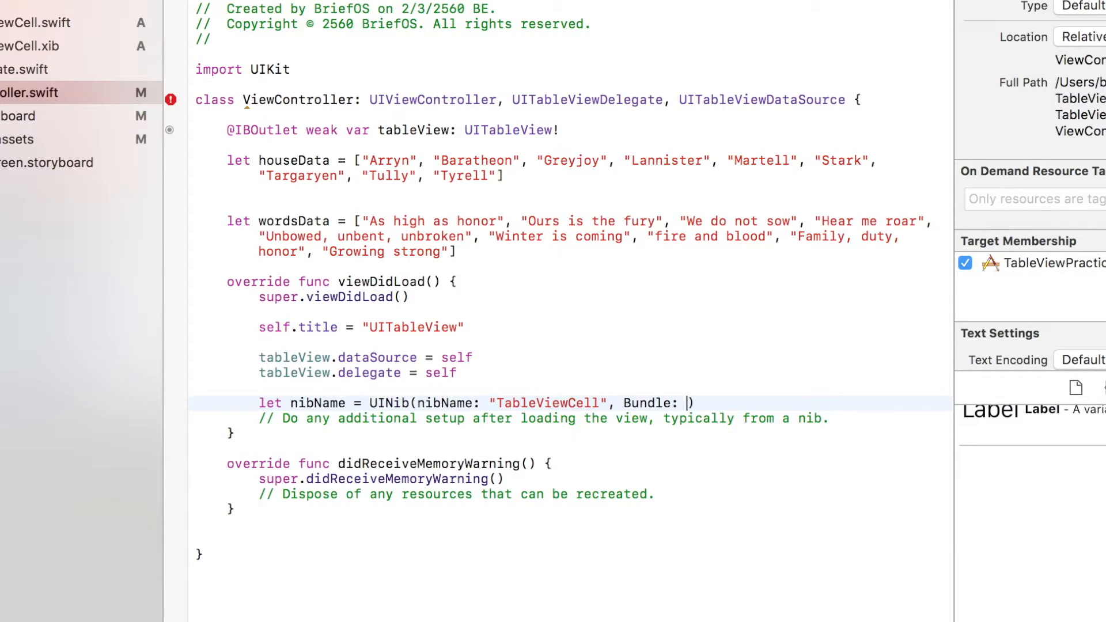
pyautogui.write('nil')
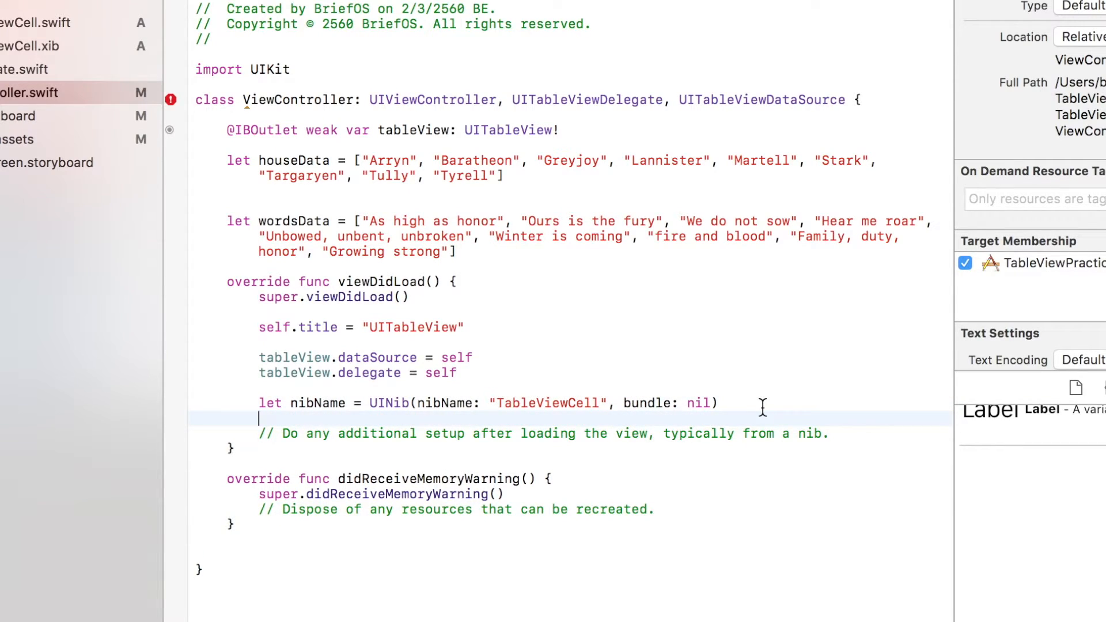
# Step: Register nibName on the table view for identifier "tableViewCell" and copy that identifier
pyautogui.write('tableView.r')
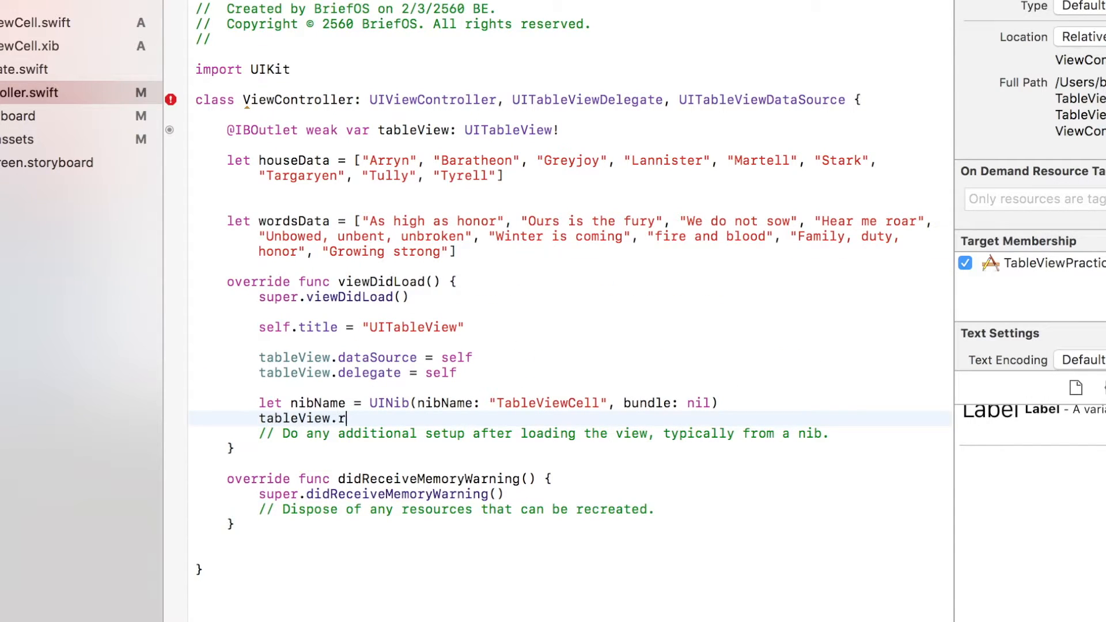
pyautogui.write('egister(cellClass: AnyClass?, forCellReuseIdentifier: String')
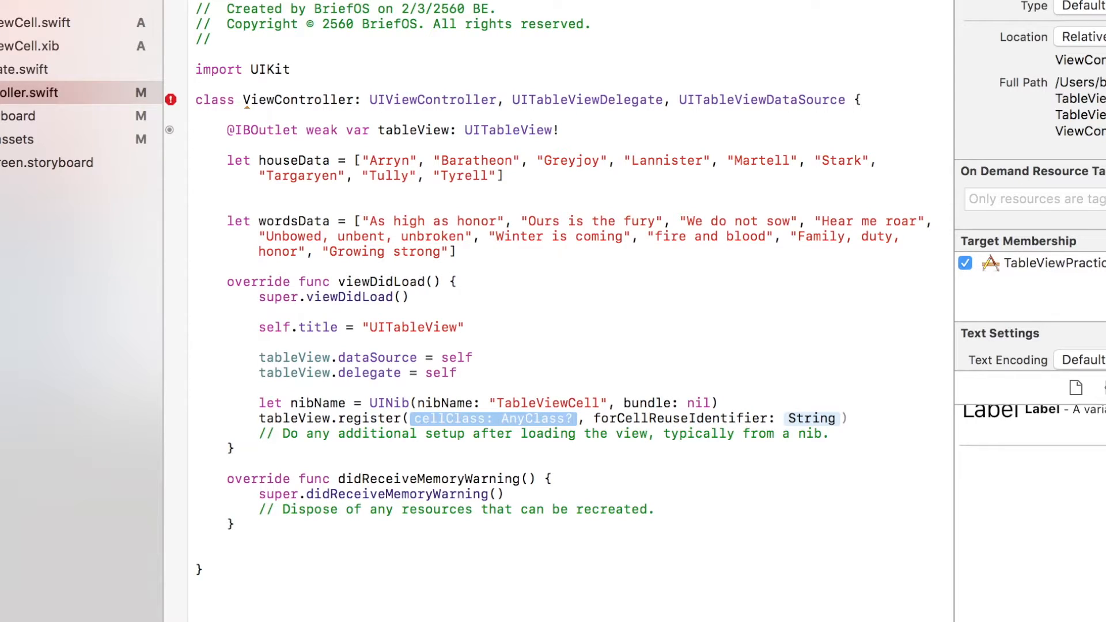
pyautogui.write('nibName')
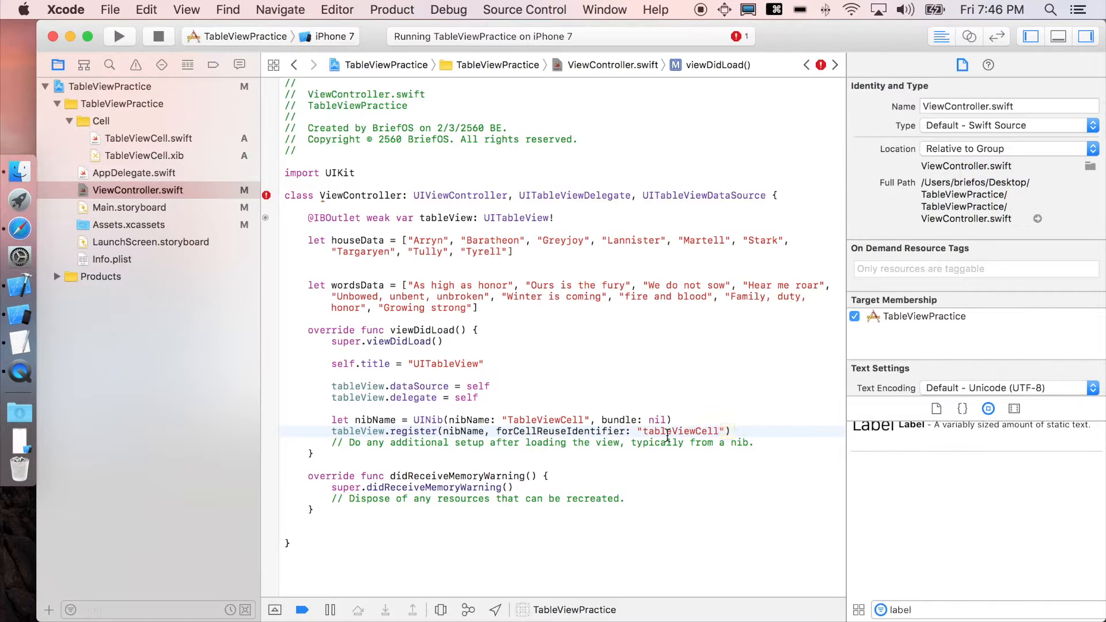
pyautogui.doubleClick(595, 431)
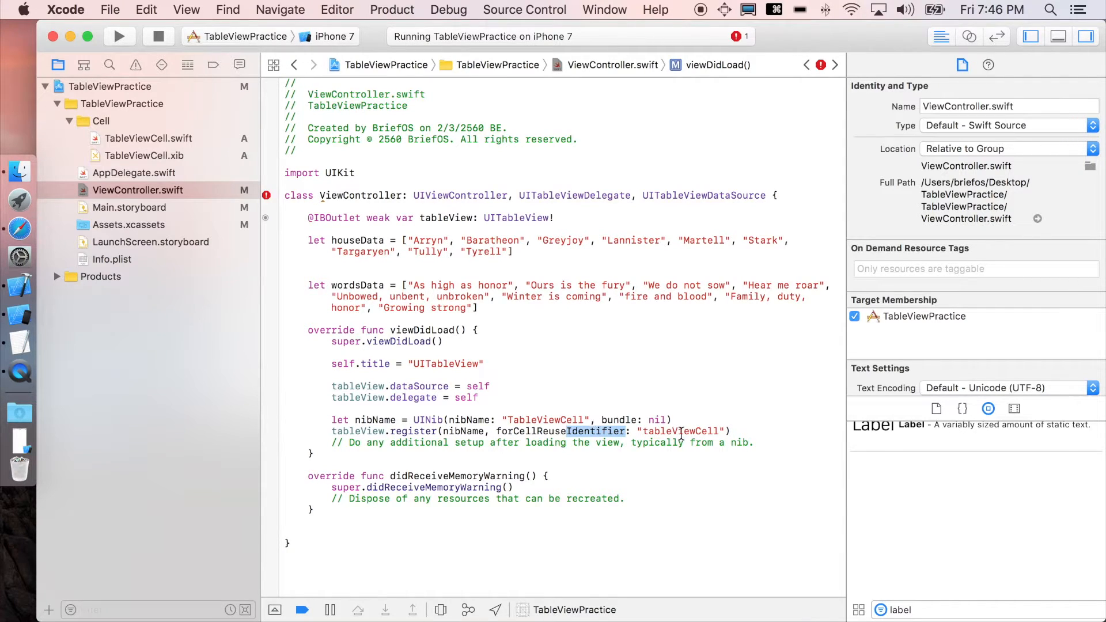
pyautogui.doubleClick(679, 431)
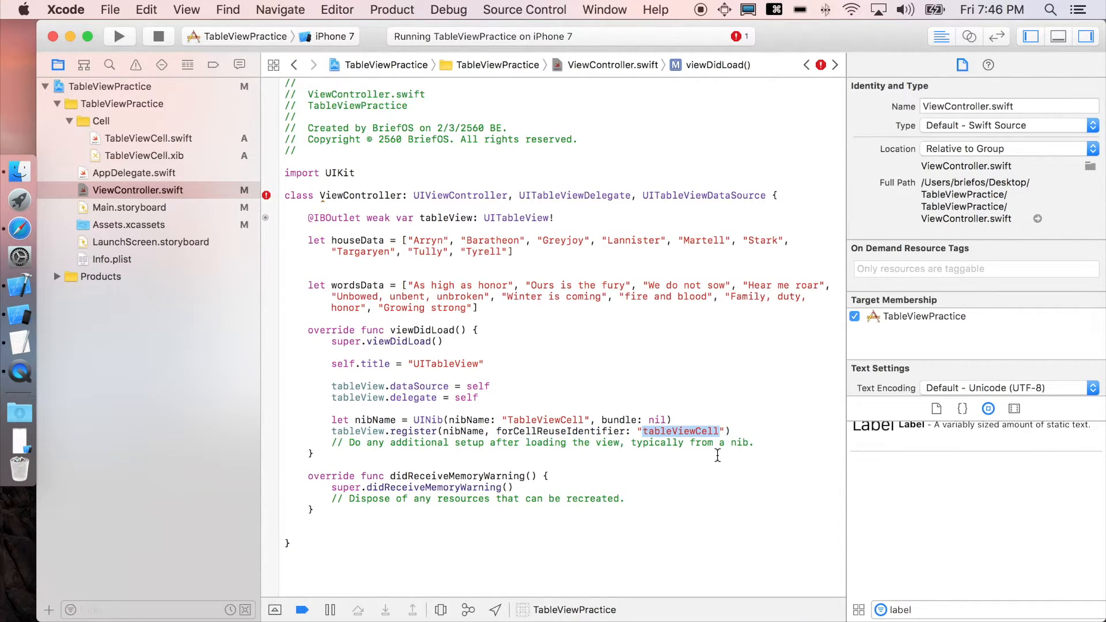
pyautogui.press('cmd+c')
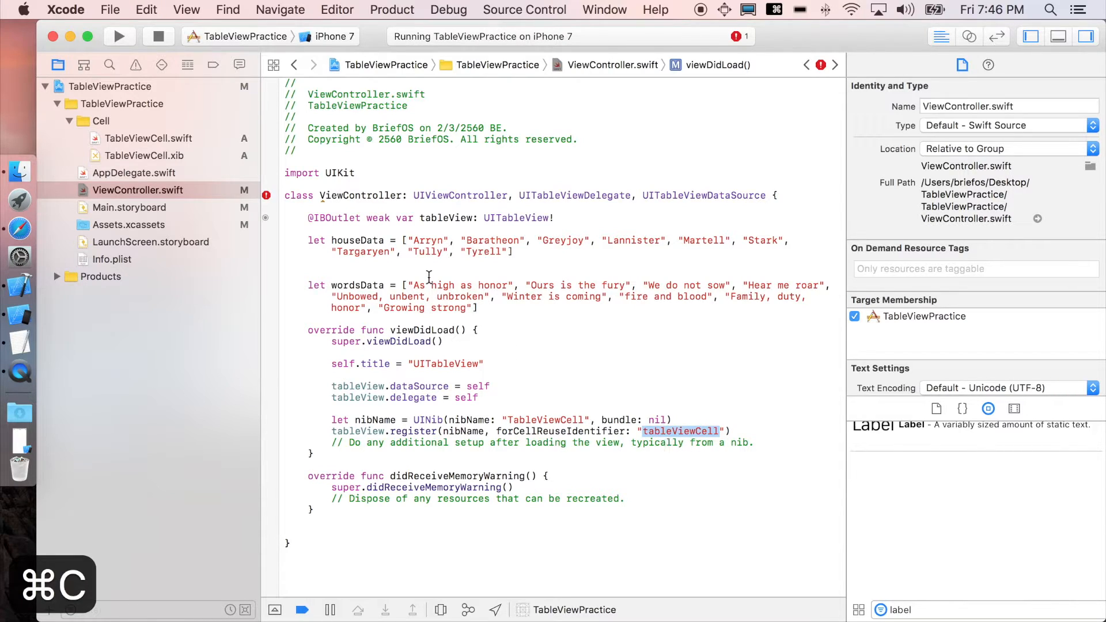
# Step: Set the TableViewCell.xib cell's Identifier to tableViewCell, then return to ViewController.swift
pyautogui.click(144, 155)
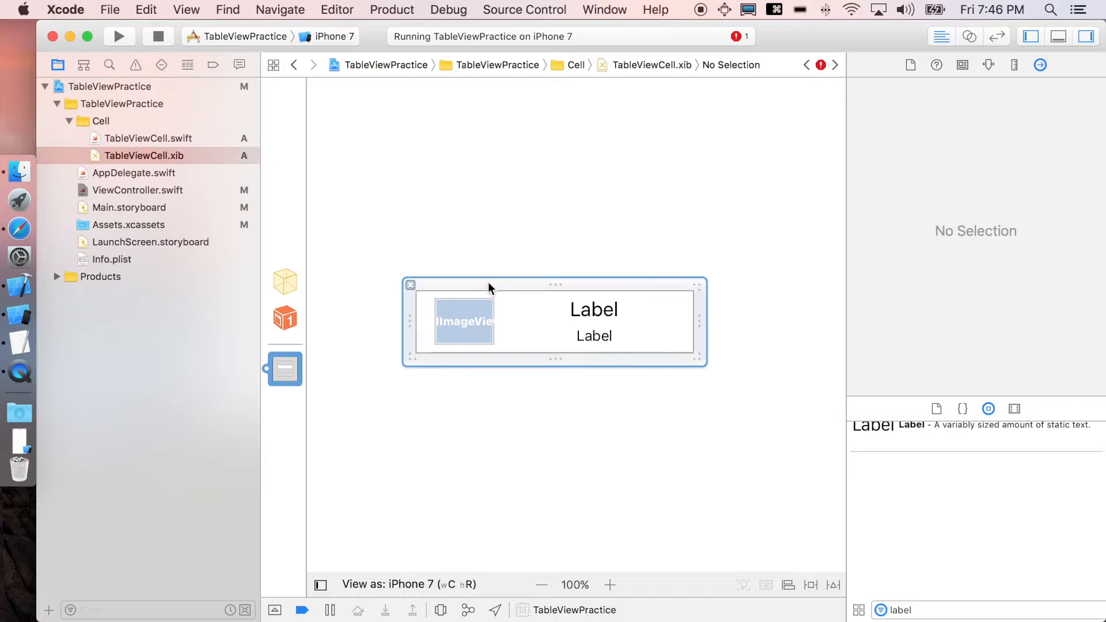
pyautogui.click(989, 66)
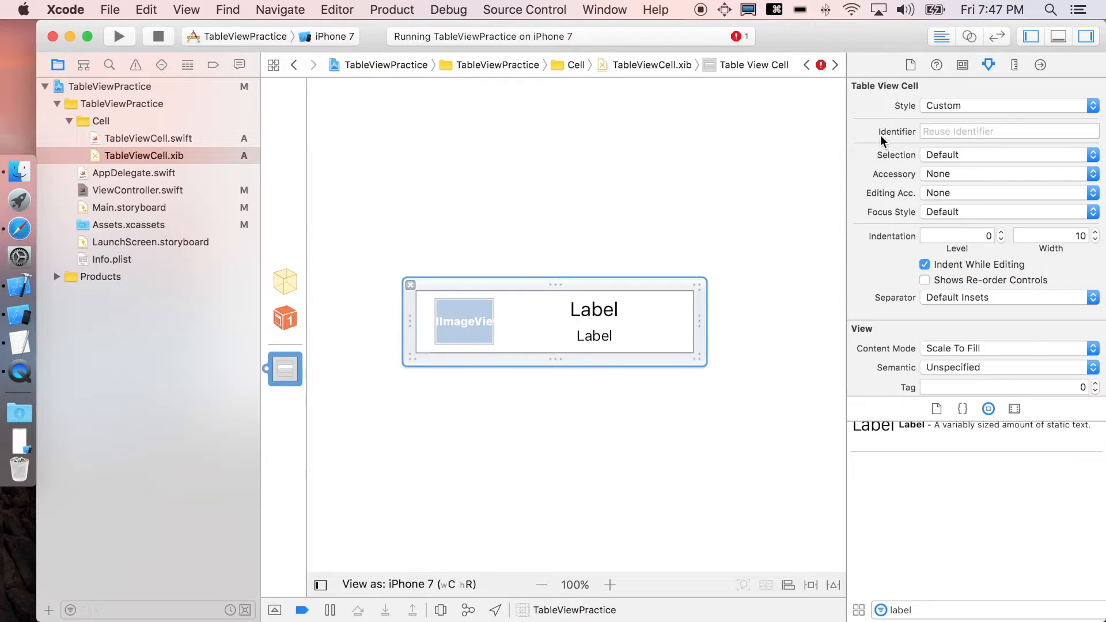
pyautogui.click(1009, 131)
pyautogui.write('tableViewCell')
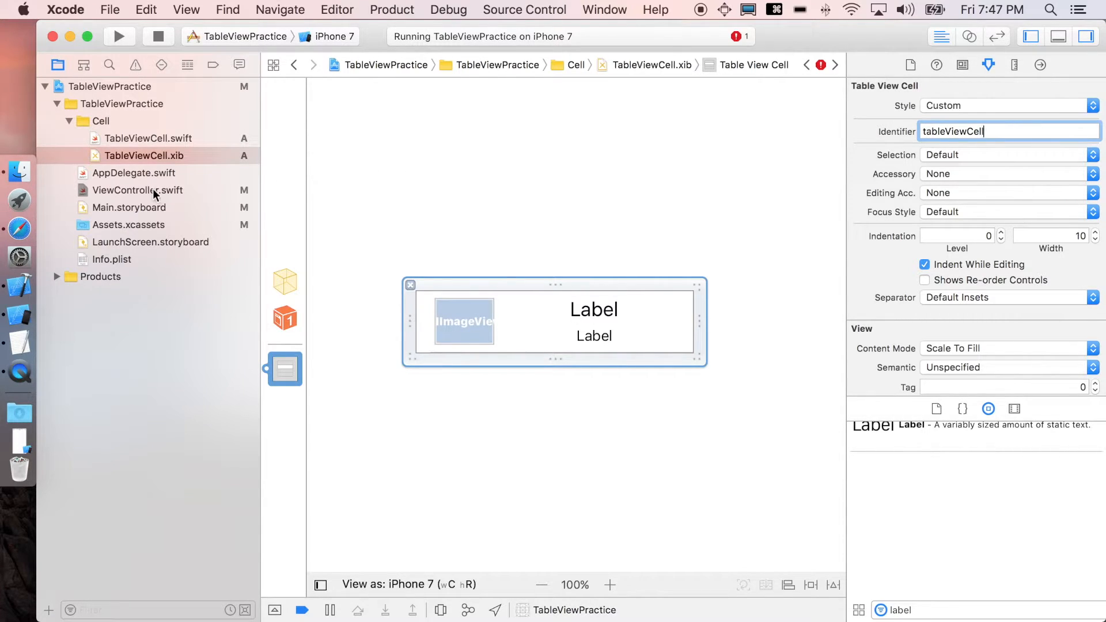
pyautogui.click(137, 190)
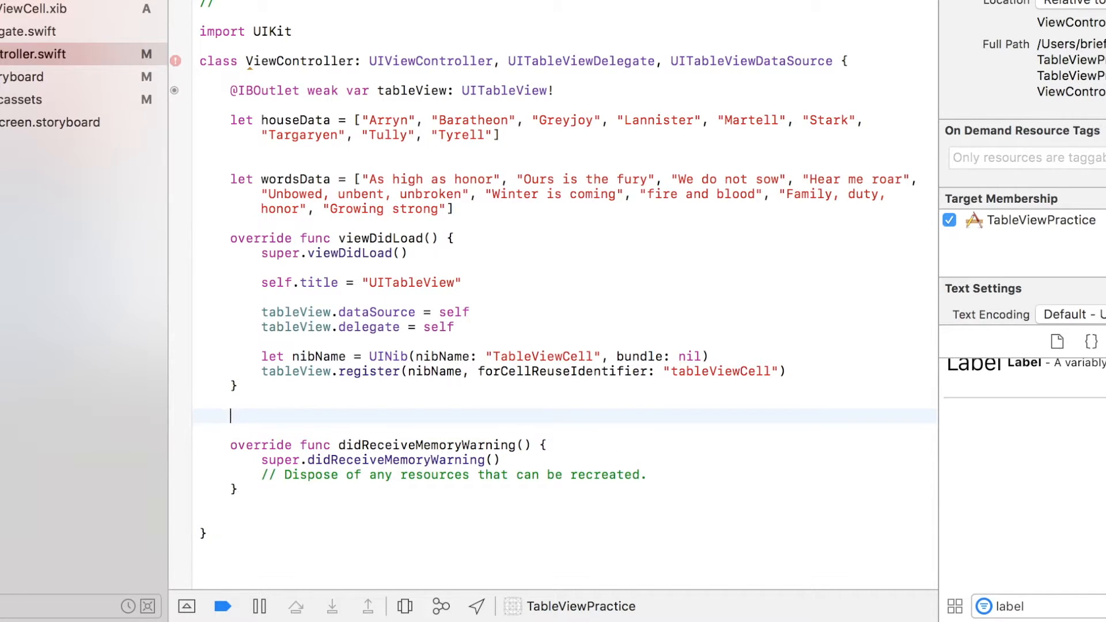
# Step: Add tableView(_:numberOfRowsInSection:) returning houseData.count
pyautogui.write('tableView')
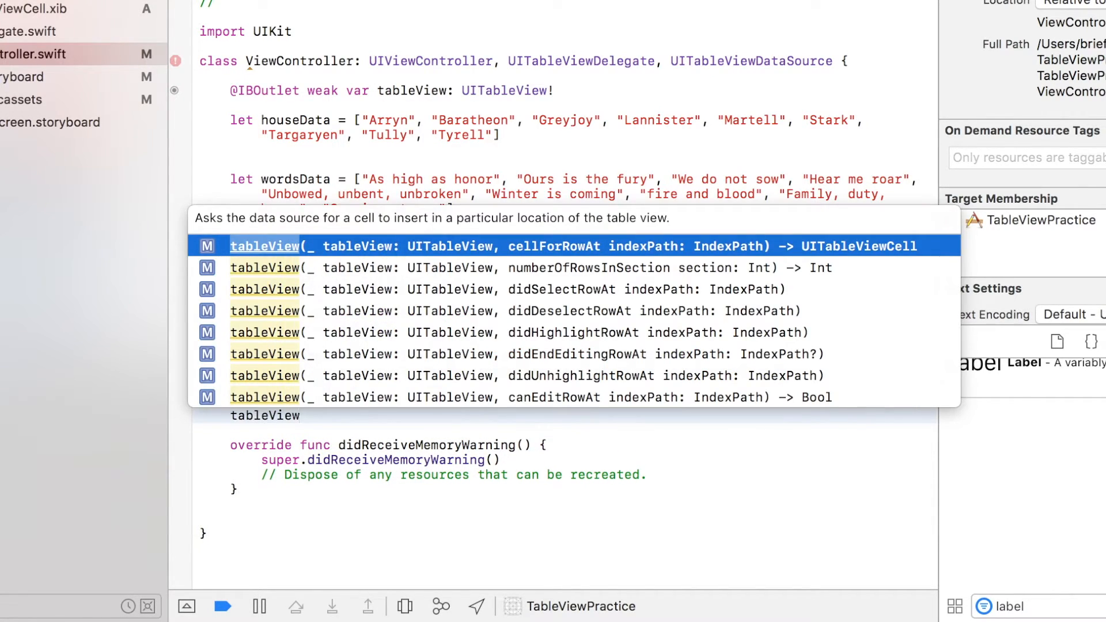
pyautogui.write('numberOfRowsInSection section: Int) -> Int {')
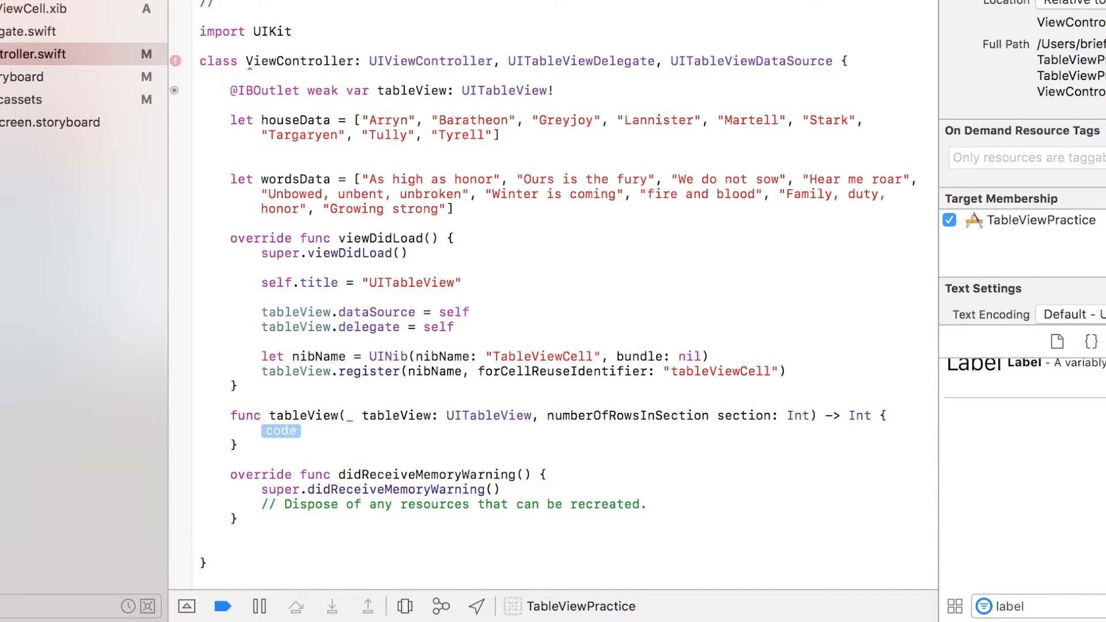
pyautogui.write('return')
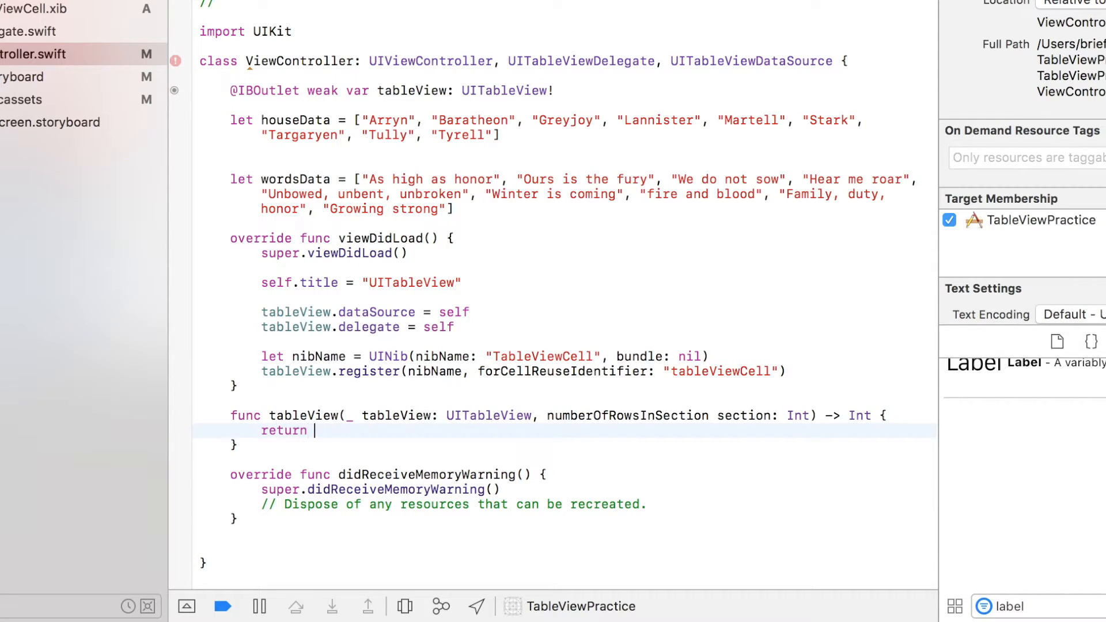
pyautogui.write('houseData.coun')
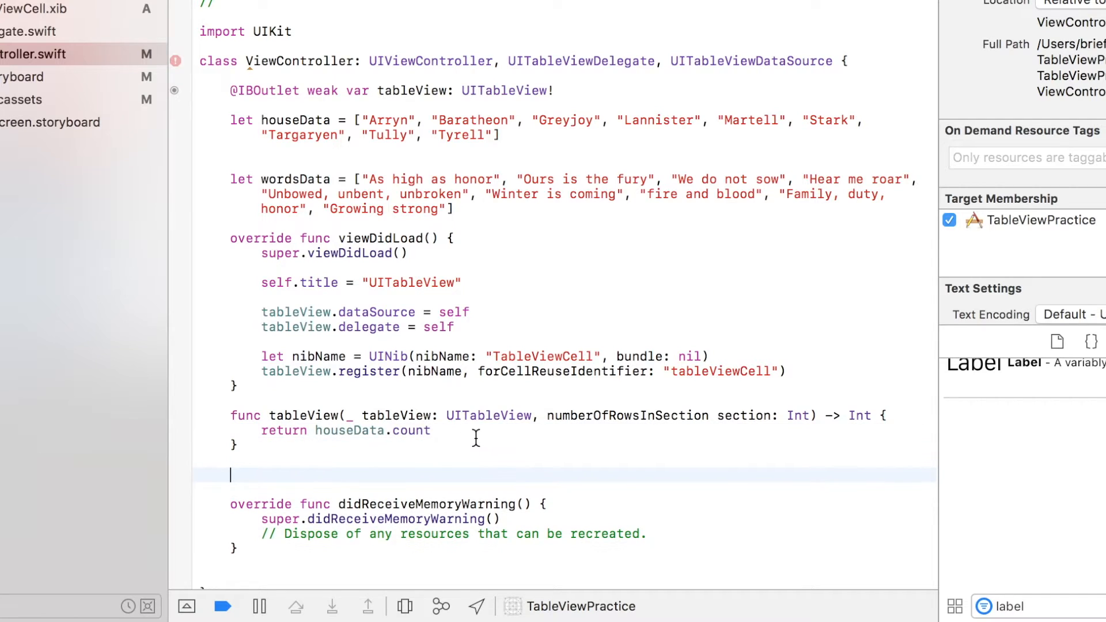
# Step: Add cellForRowAt dequeuing a "tableViewCell" cell for indexPath, force-cast as TableViewCell
pyautogui.write('talb')
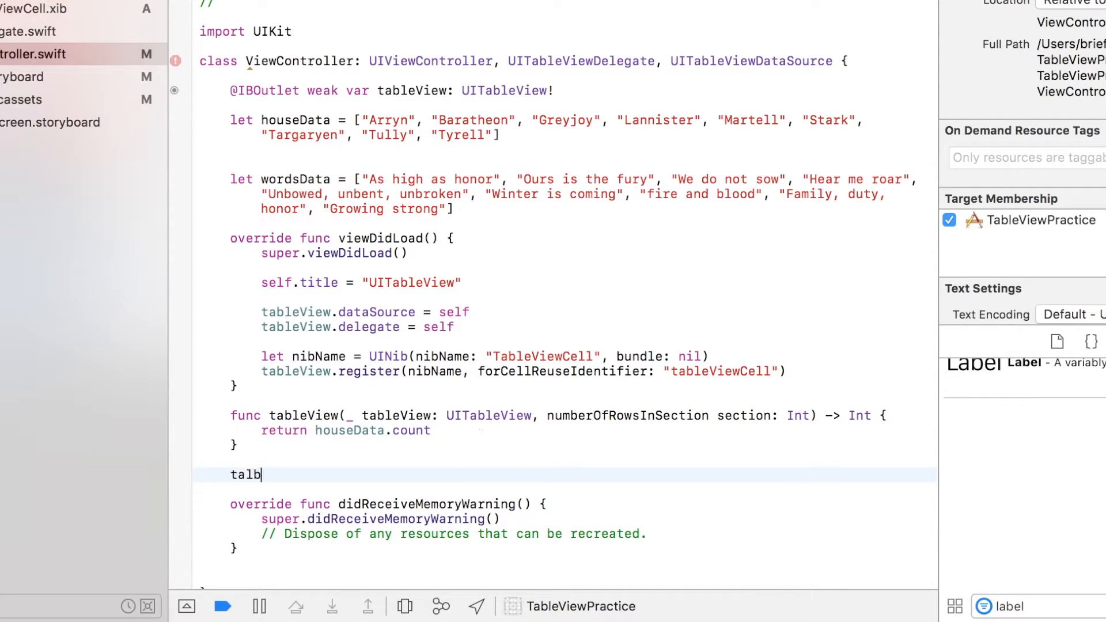
pyautogui.write('e')
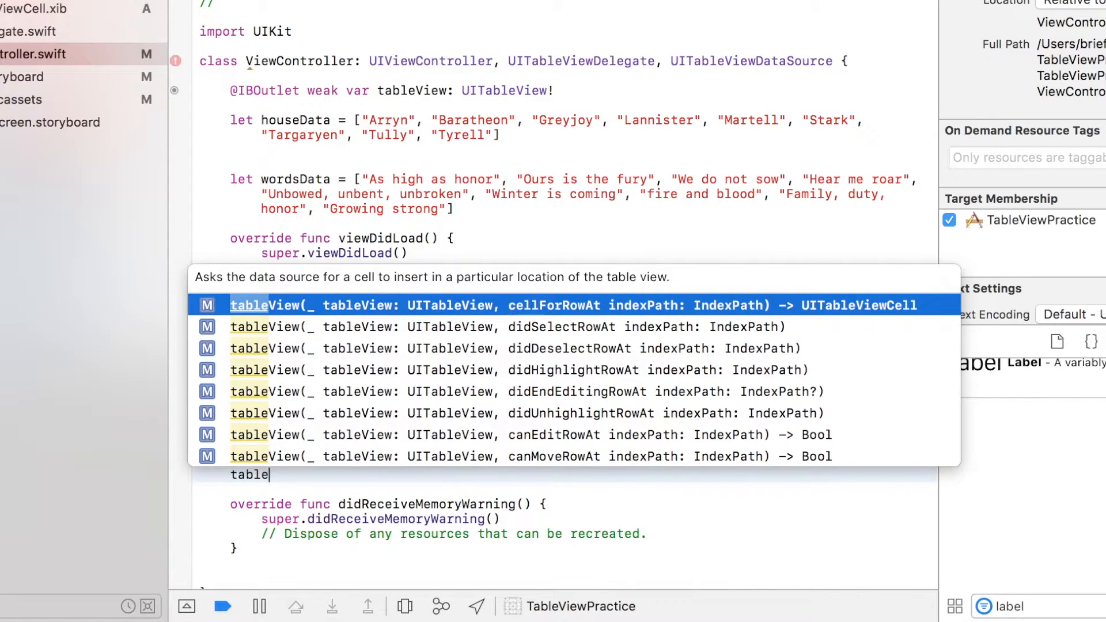
pyautogui.write('View')
pyautogui.write('let')
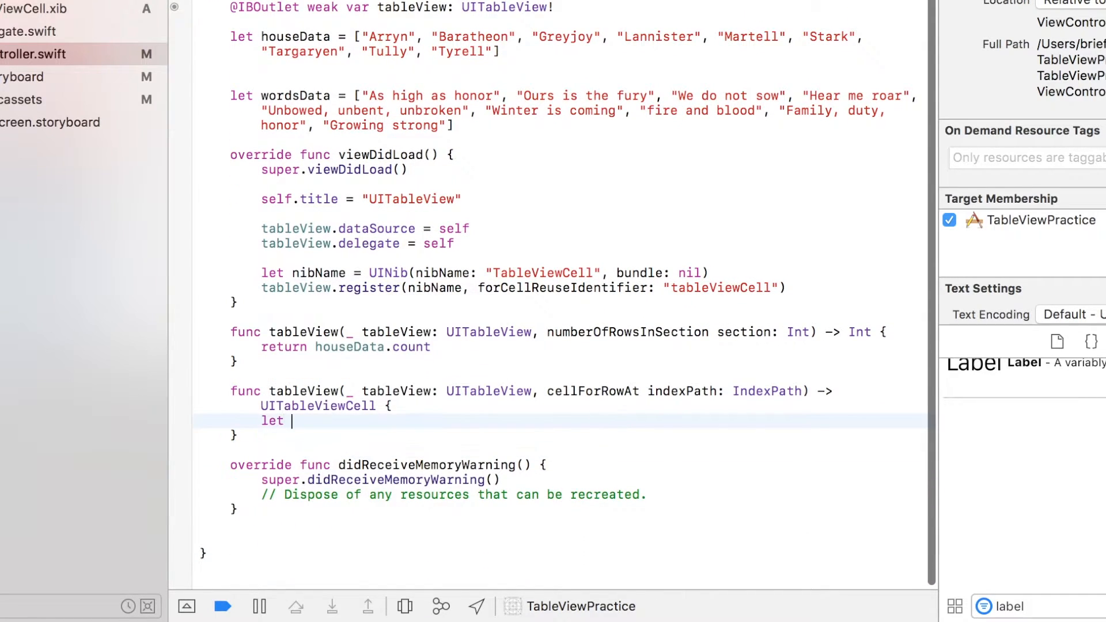
pyautogui.write('cell =')
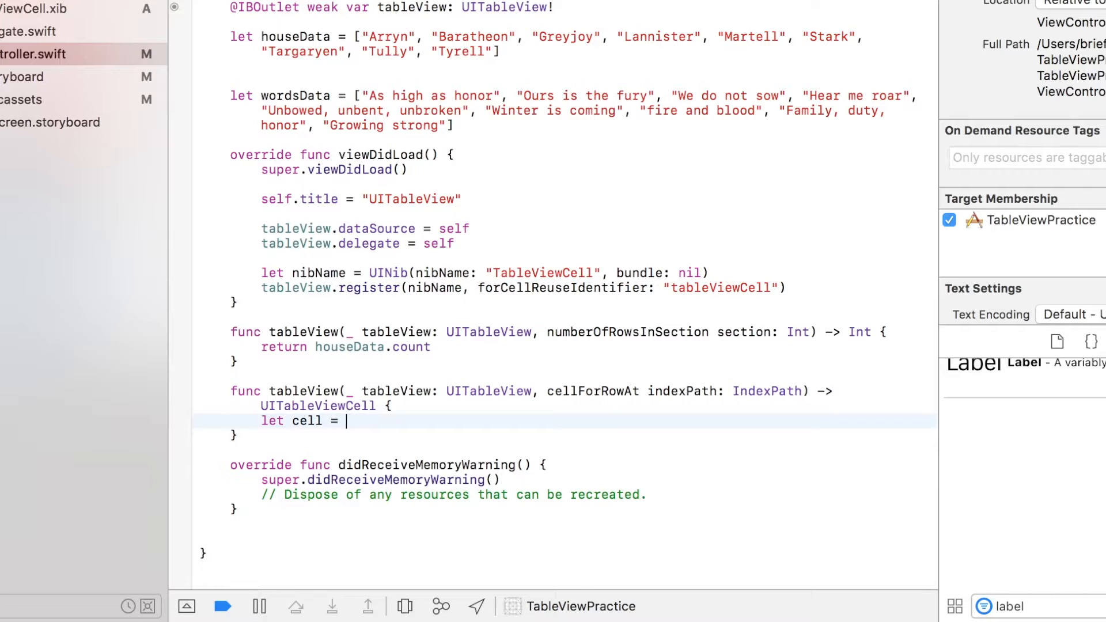
pyautogui.write('tableView.')
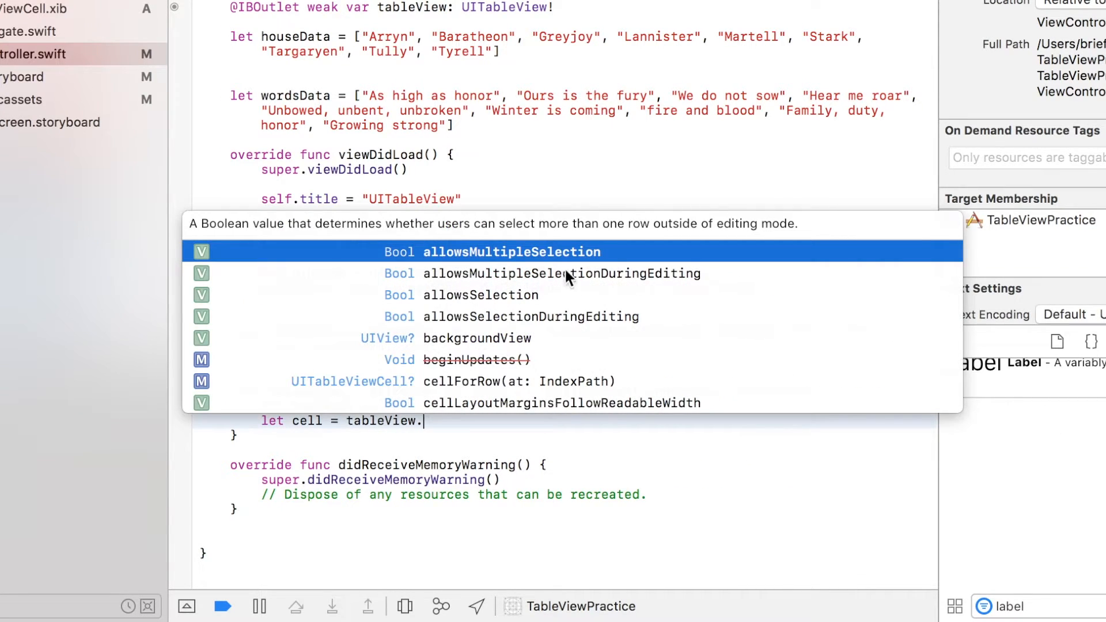
pyautogui.write('de')
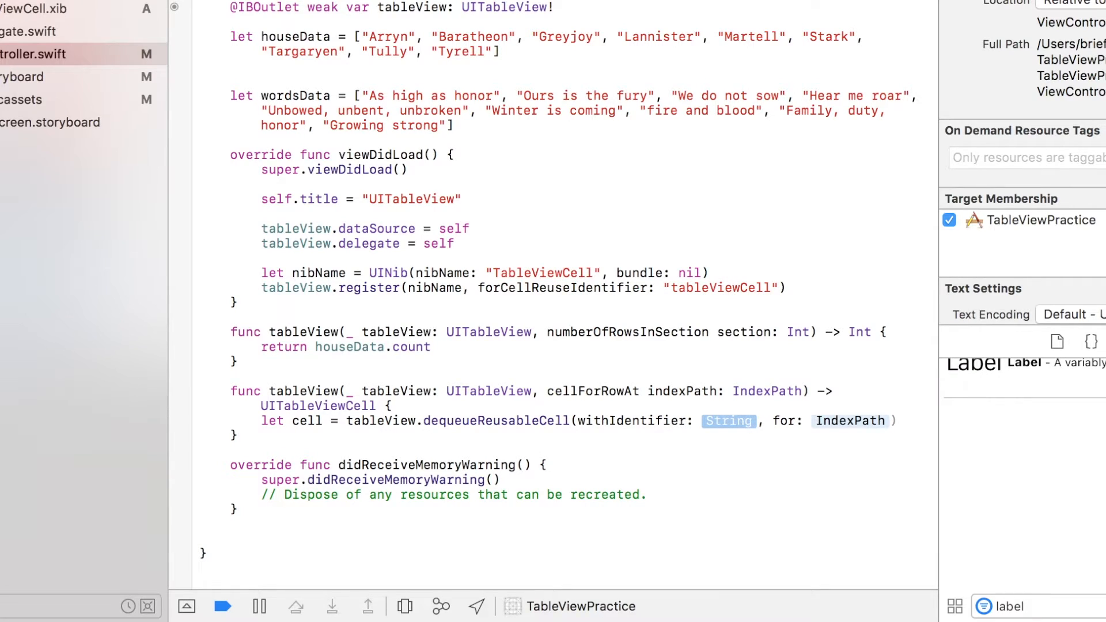
pyautogui.write('tableViewCell"')
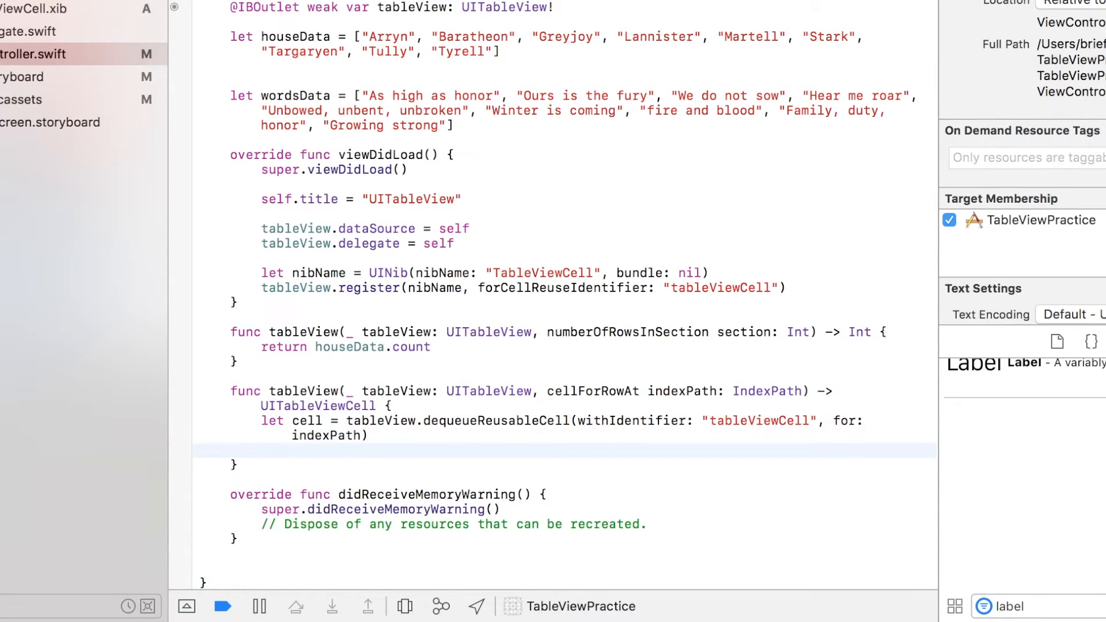
pyautogui.click(262, 451)
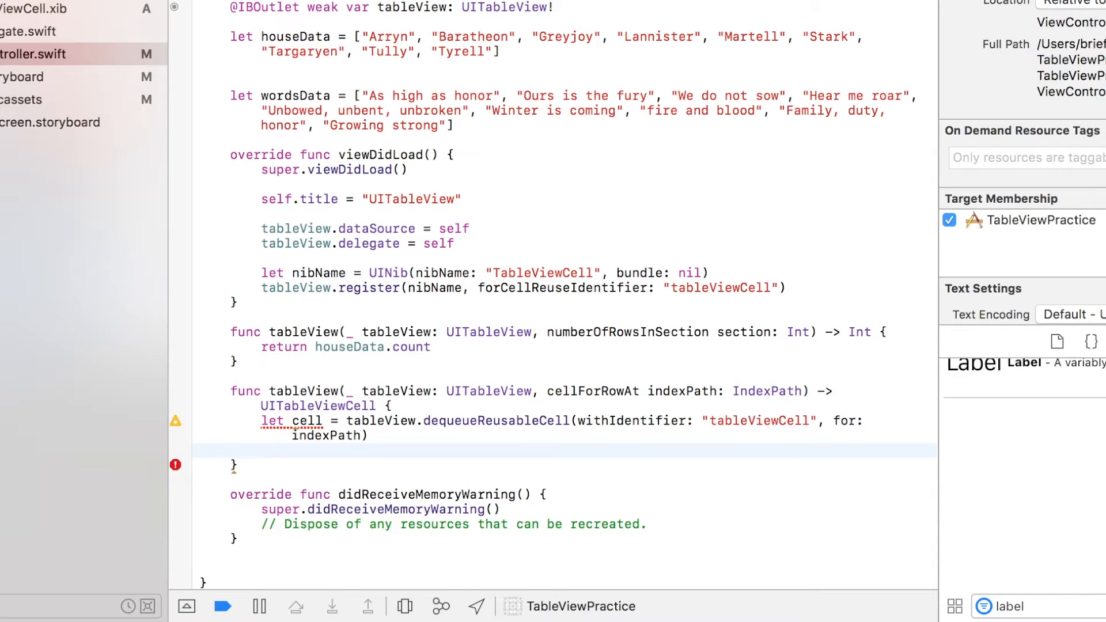
pyautogui.write('as')
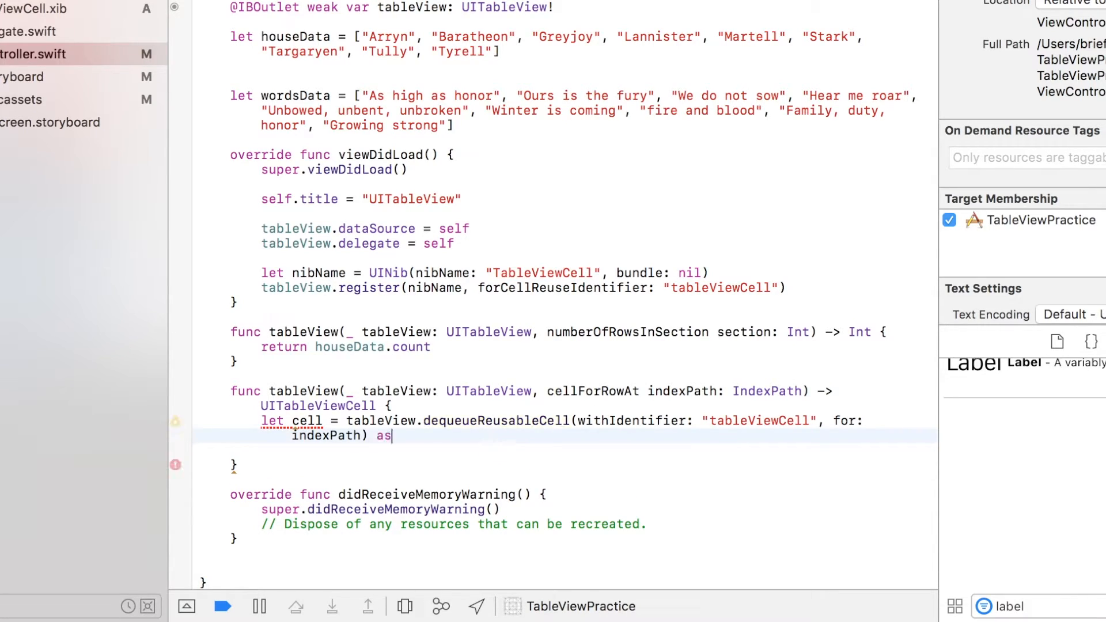
pyautogui.write('!')
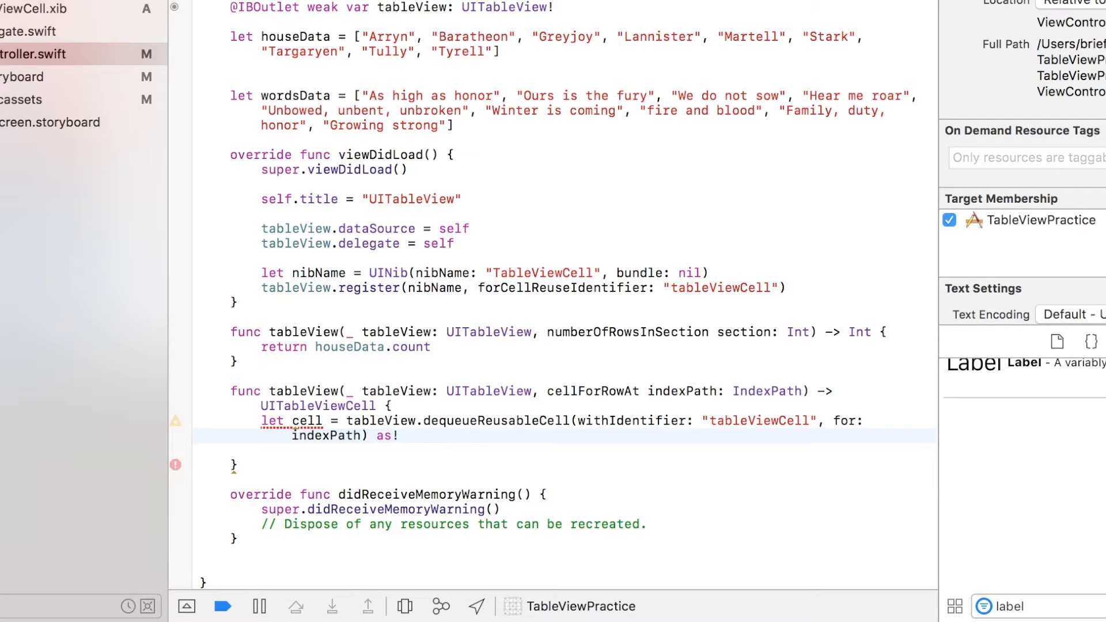
pyautogui.write('TableViewCell')
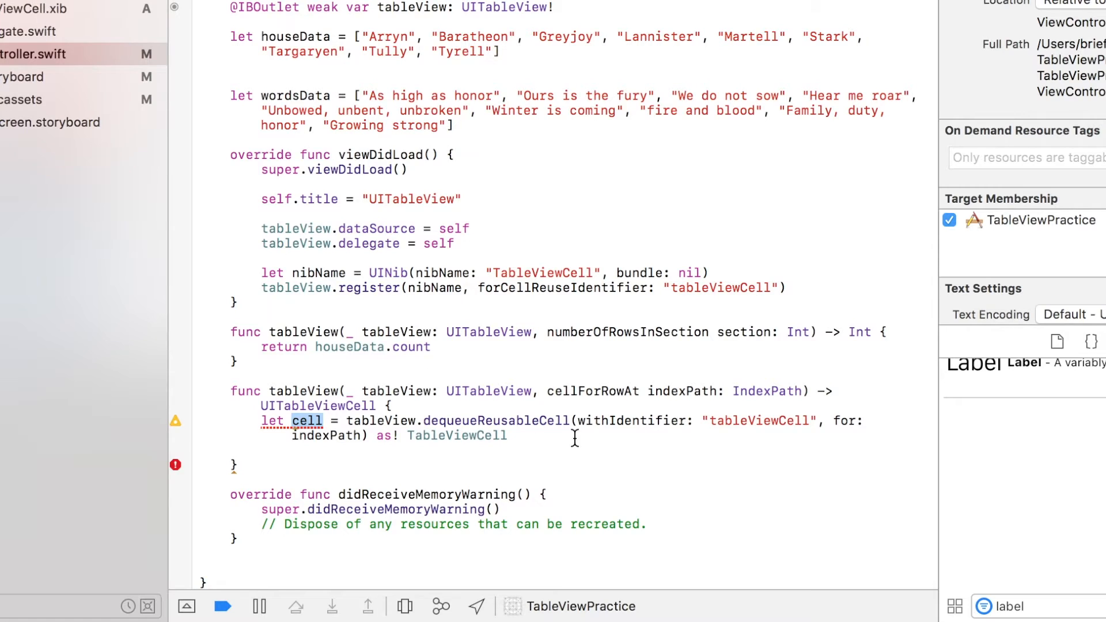
# Step: Call cell.commonInit with the got_ icon name and houseData[indexPath.item] as title
pyautogui.write('ce')
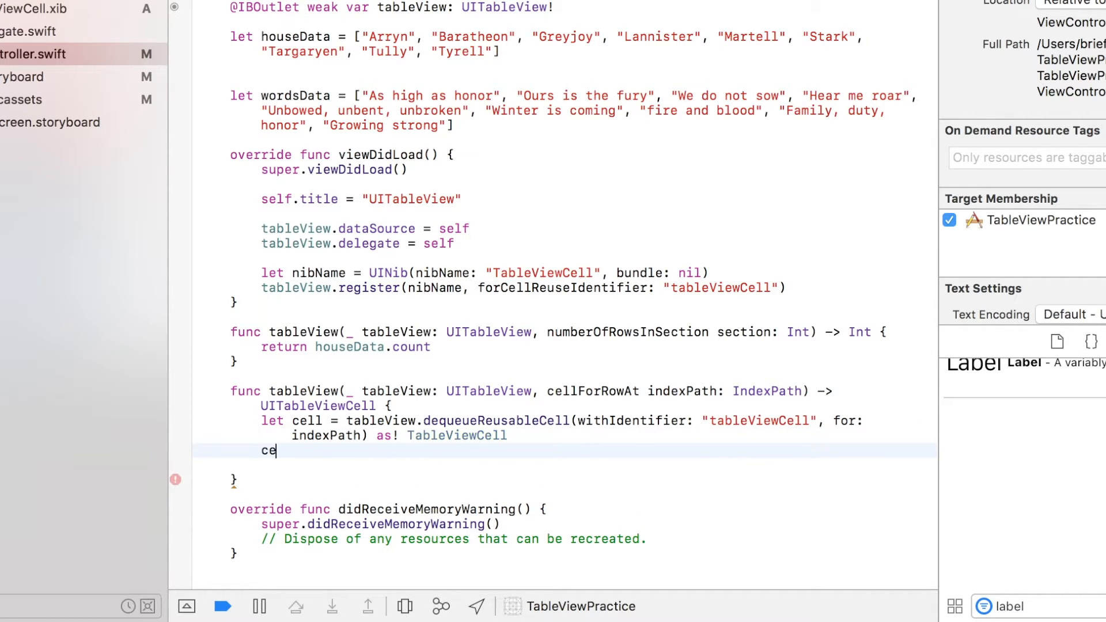
pyautogui.write('ll.commonInit("got", title: String , sub: String')
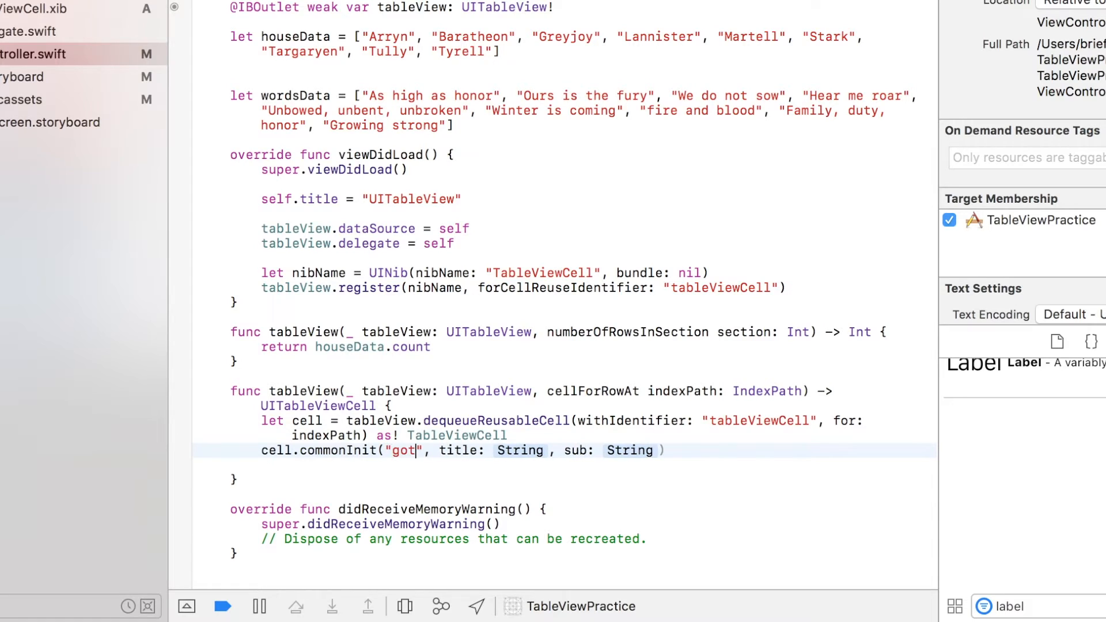
pyautogui.write('_')
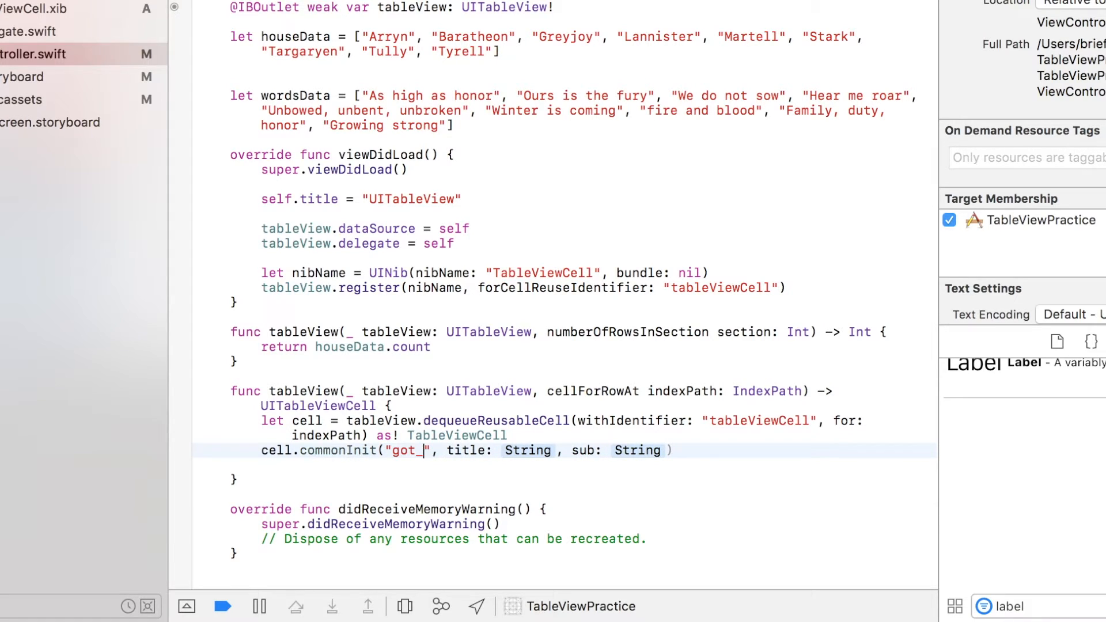
pyautogui.write('(indexPath.')
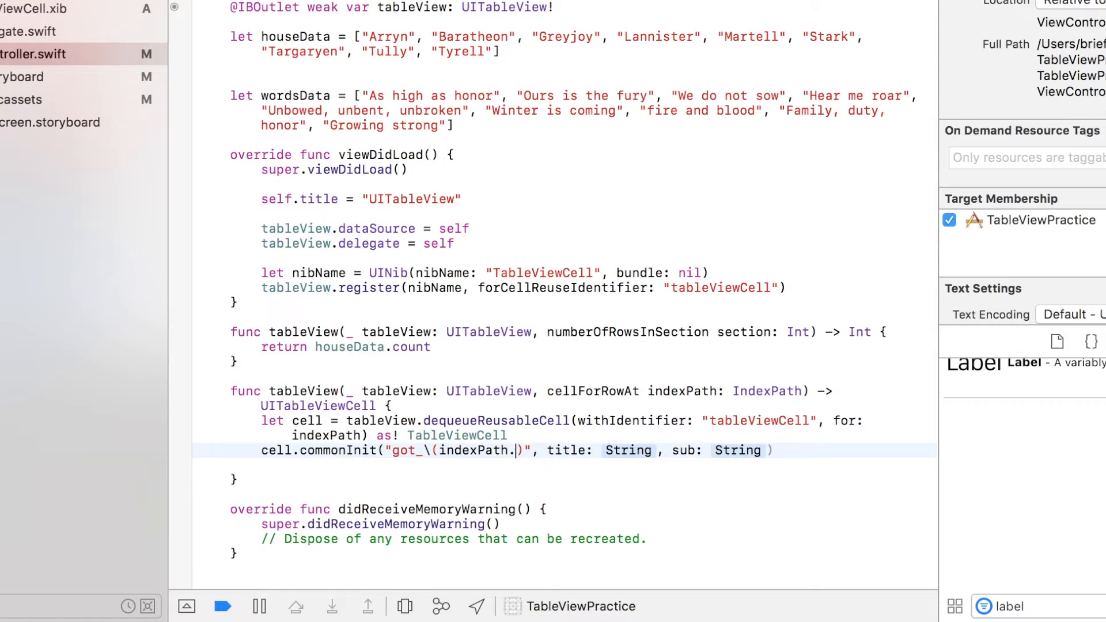
pyautogui.write('item')
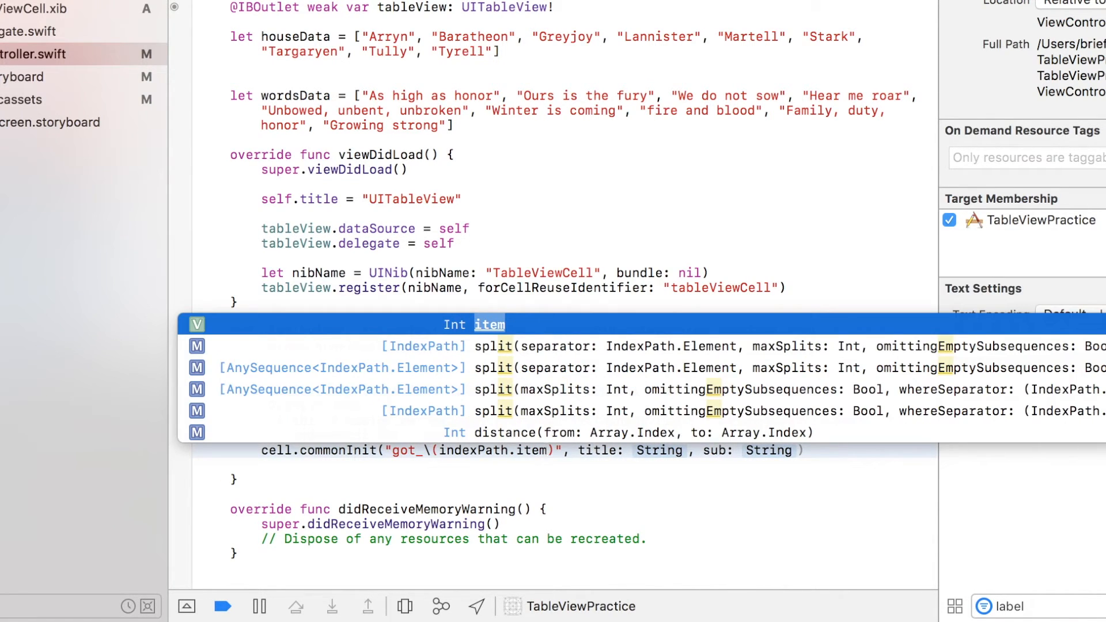
pyautogui.write('houseD')
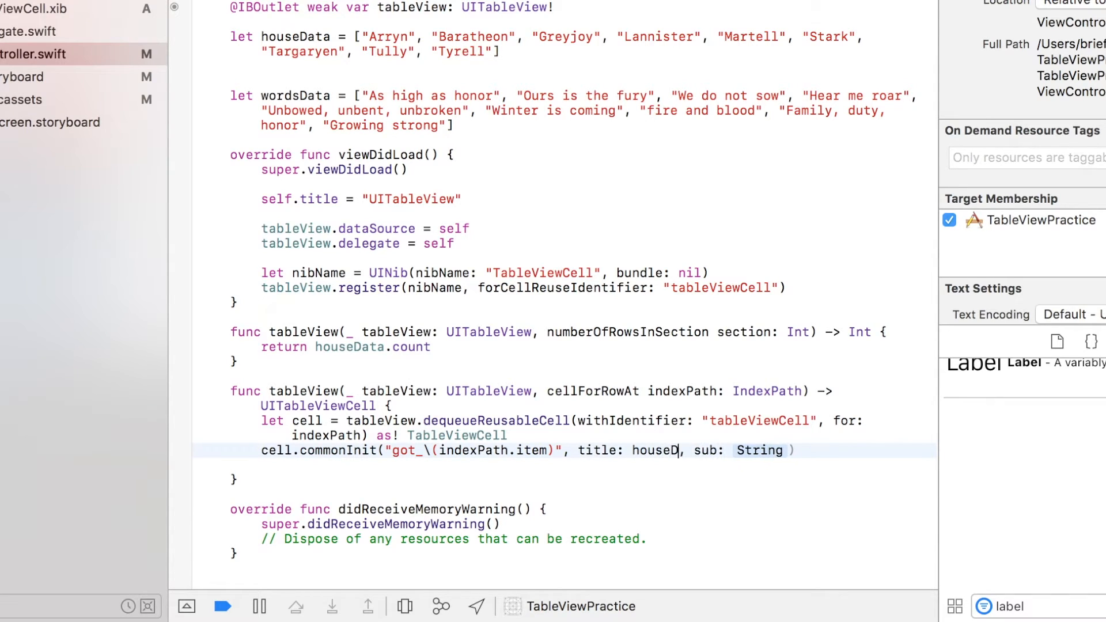
pyautogui.write('ata[]')
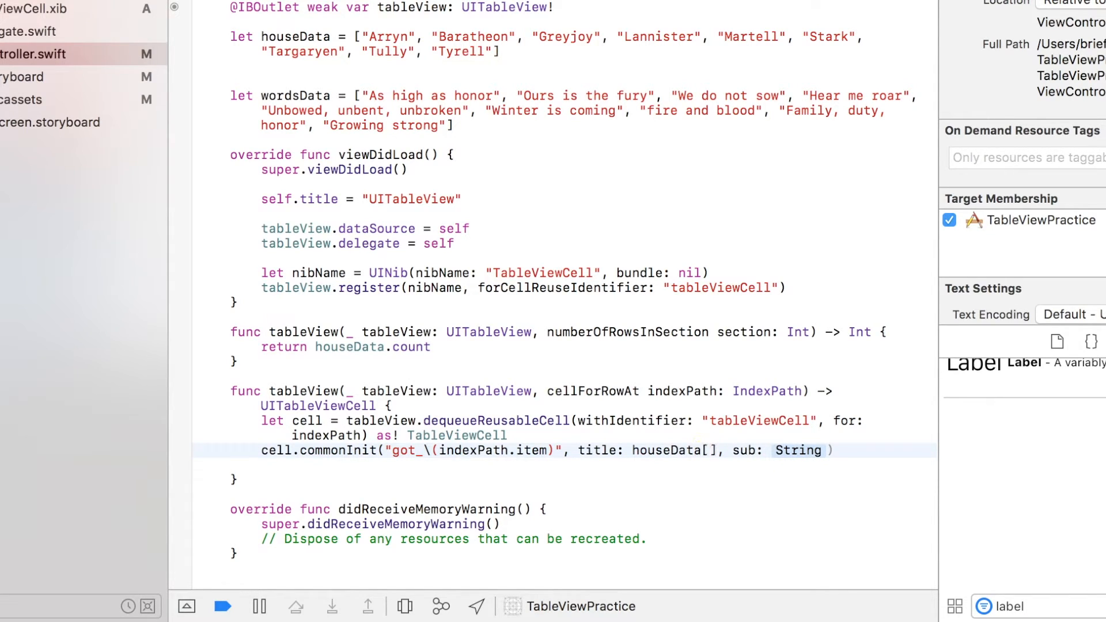
pyautogui.write('indexPath')
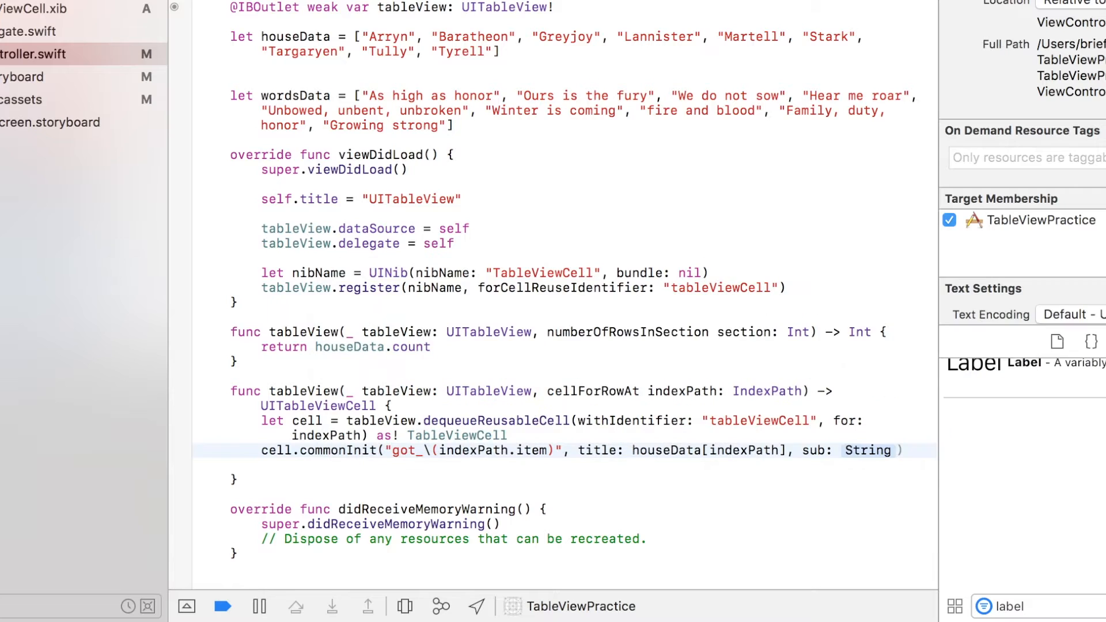
pyautogui.write('.item')
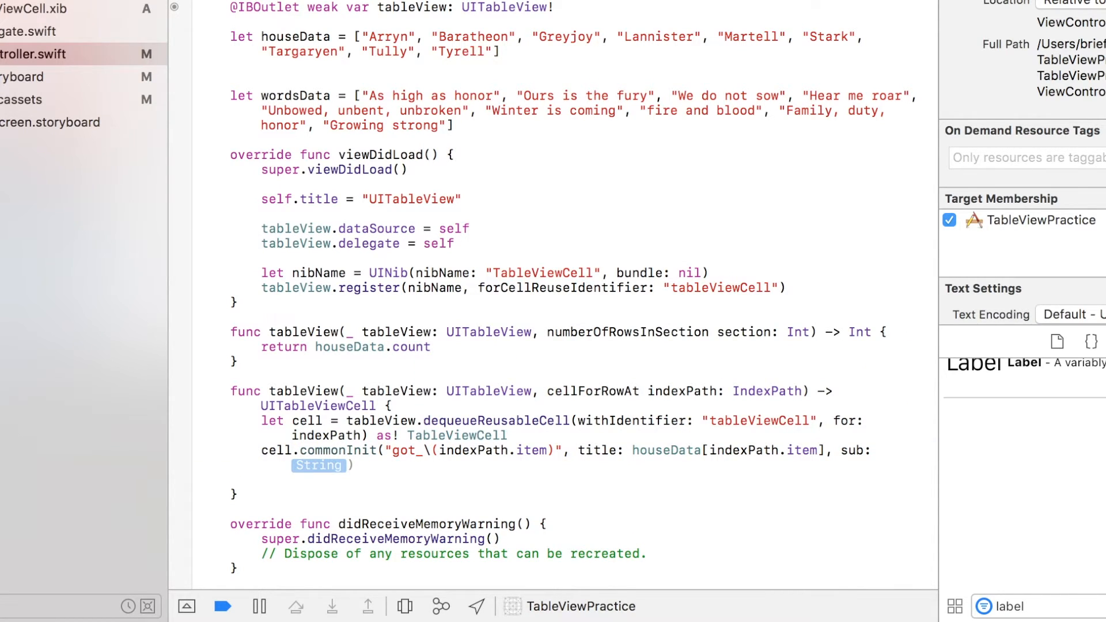
# Step: Pass wordsData[indexPath.item] as sub, return the cell, and run the app
pyautogui.write('wordsData[')
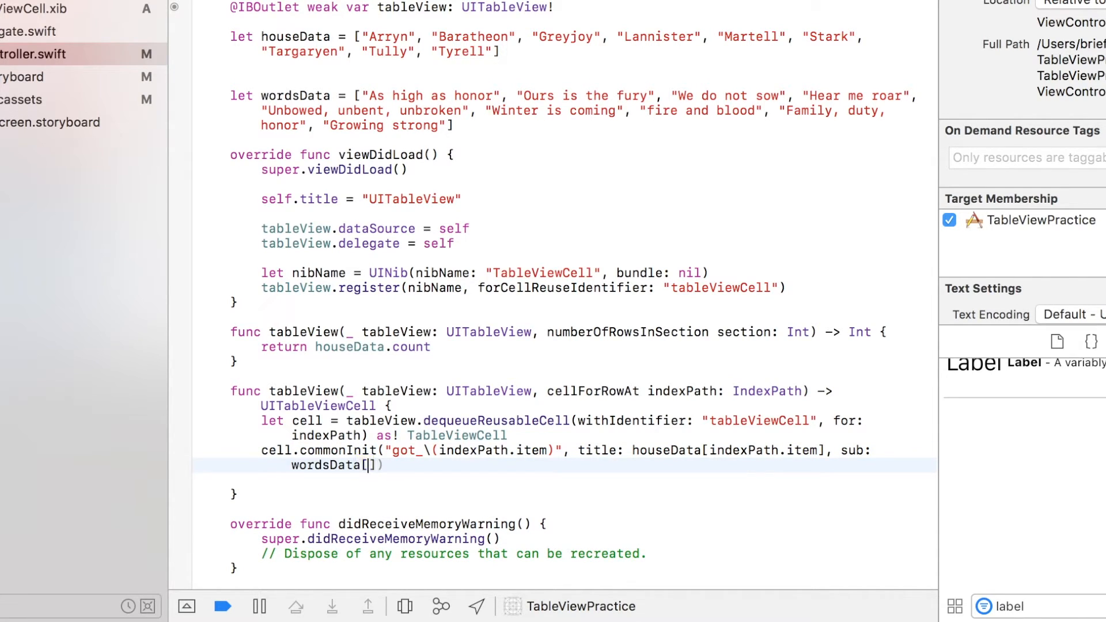
pyautogui.write('indexPath.')
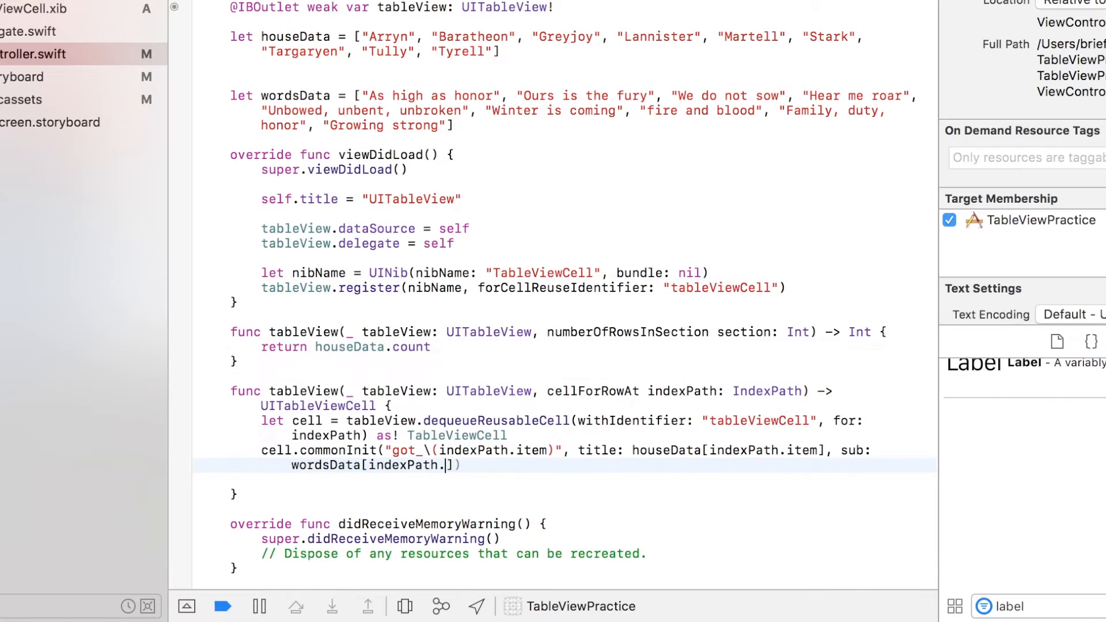
pyautogui.write('item')
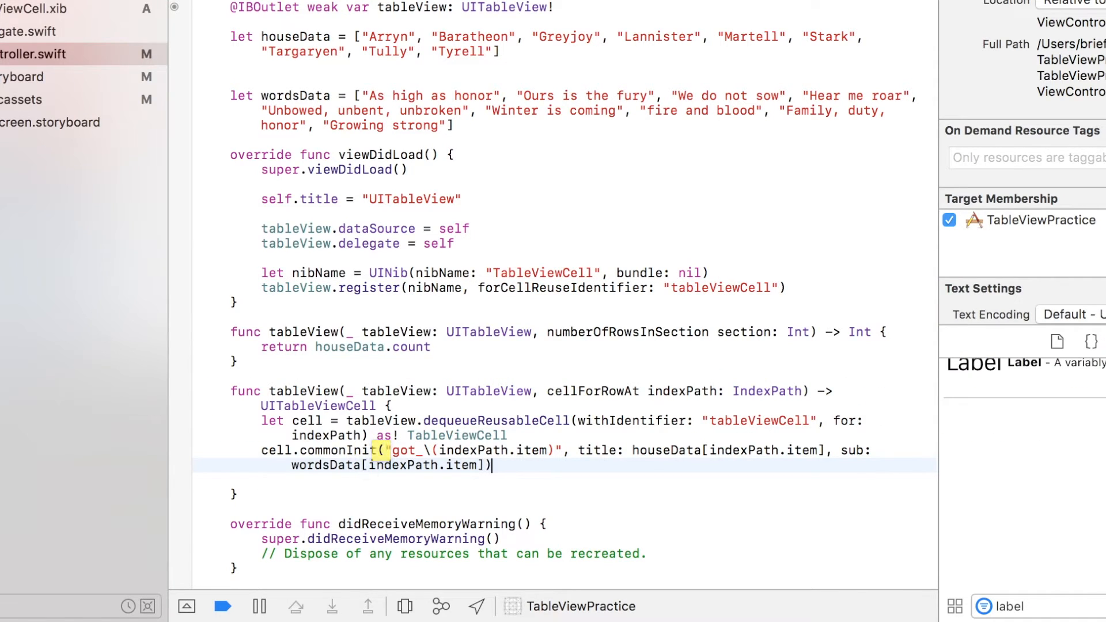
pyautogui.write('return cell')
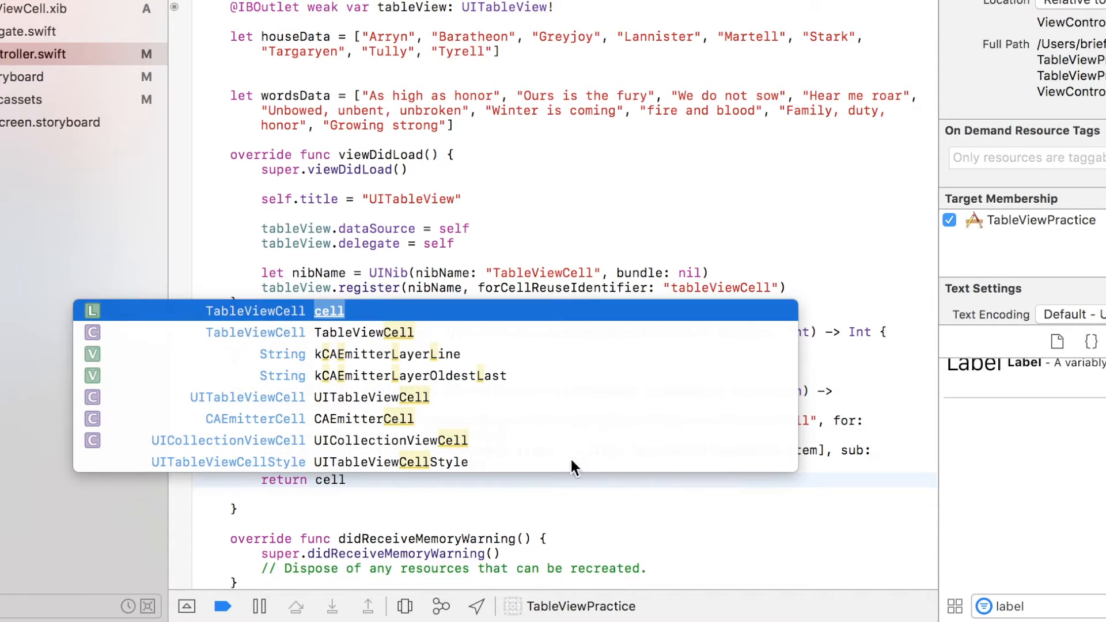
pyautogui.press('return')
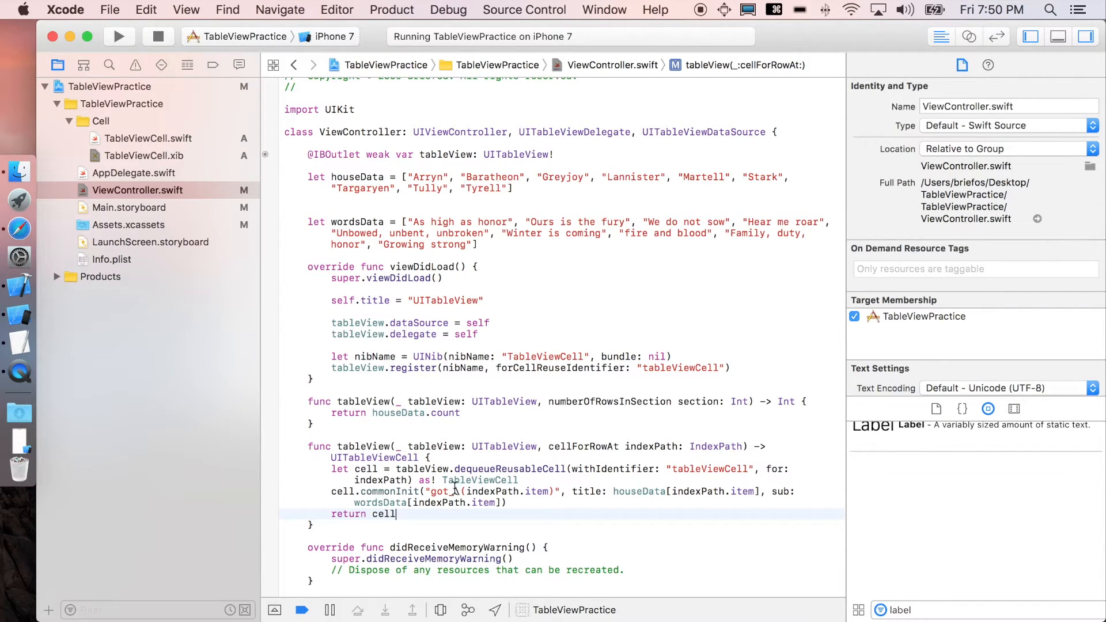
pyautogui.doubleClick(486, 492)
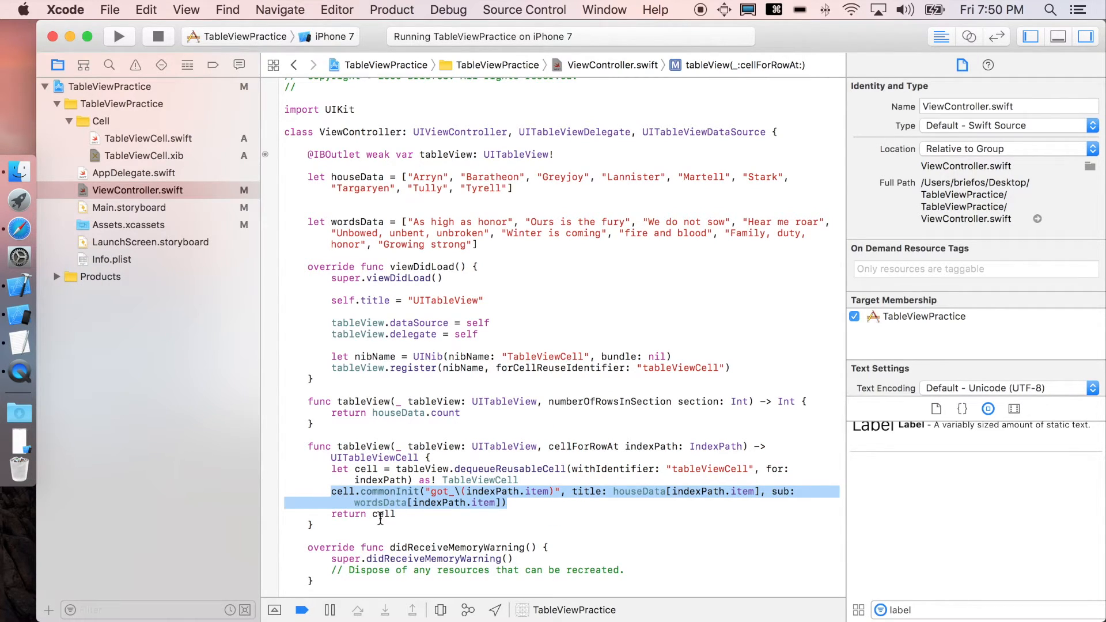
pyautogui.moveTo(378, 448)
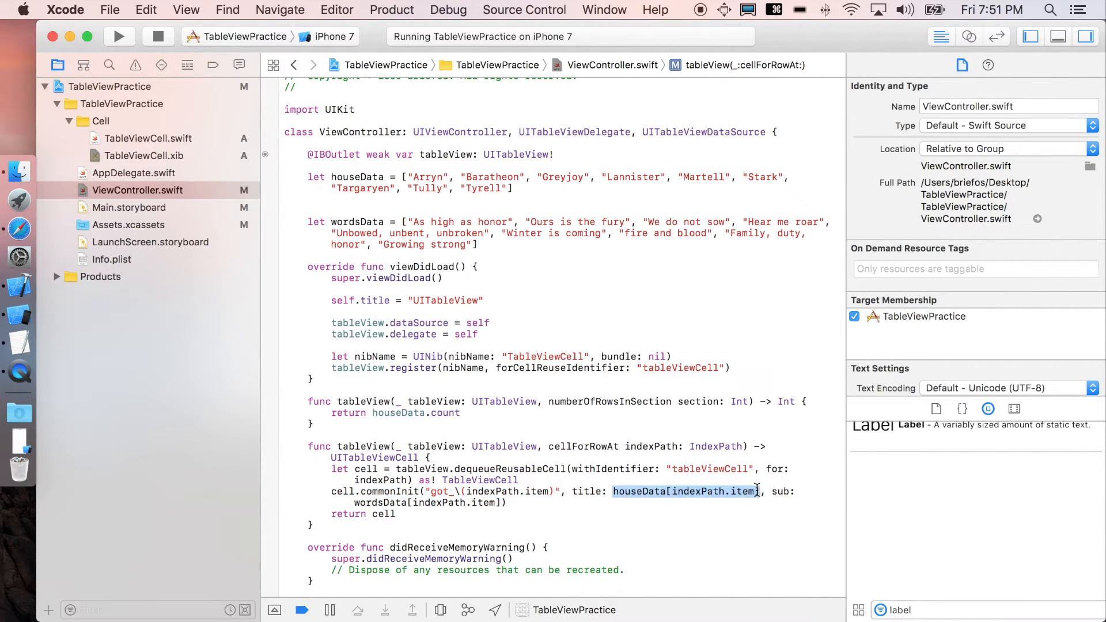
pyautogui.moveTo(718, 491)
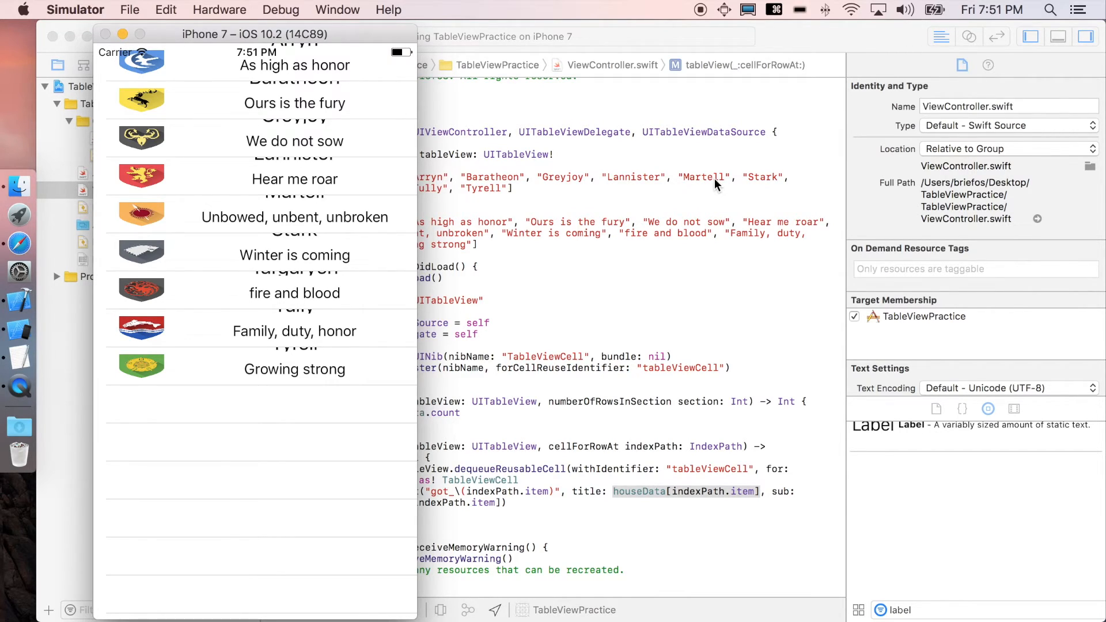
pyautogui.moveTo(628, 364)
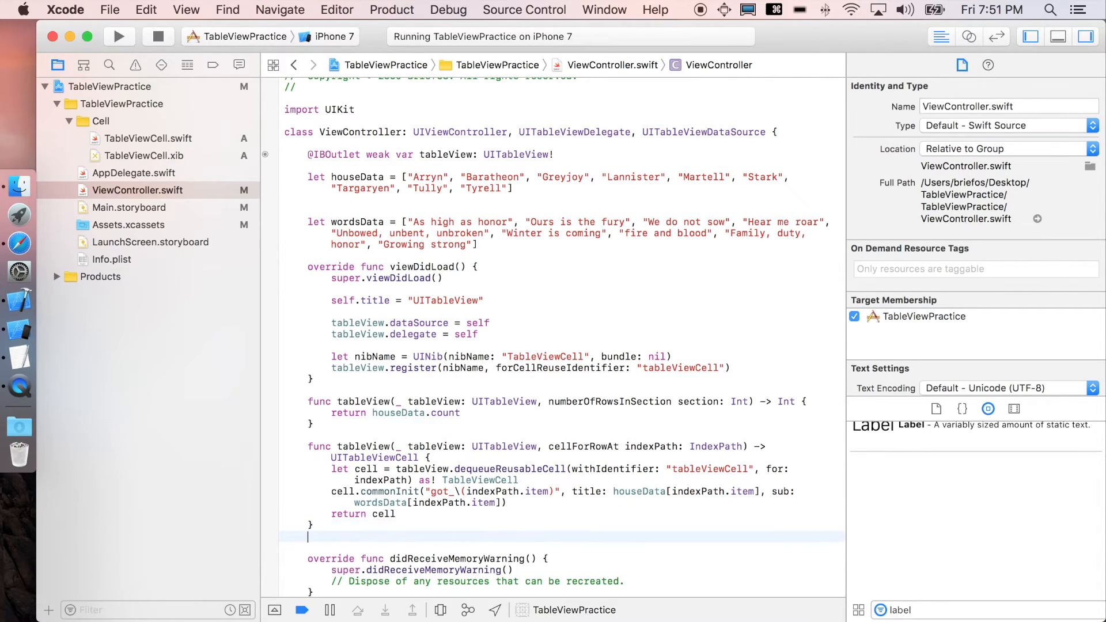
# Step: Add heightForRowAt returning 86, then stop the running app and relaunch it
pyautogui.write('tableView')
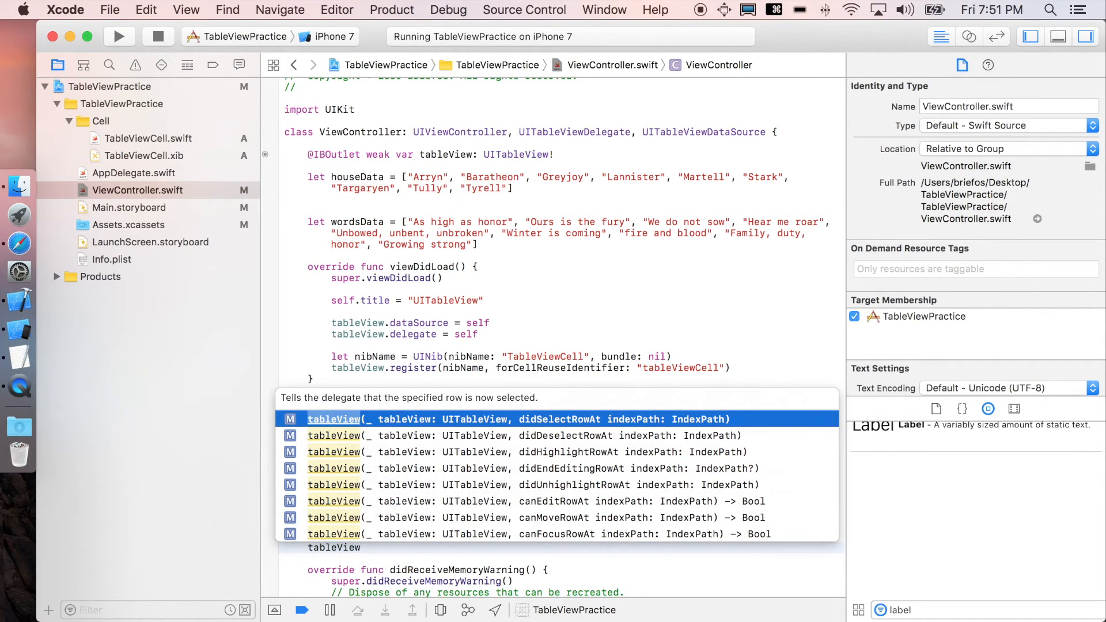
pyautogui.write('he')
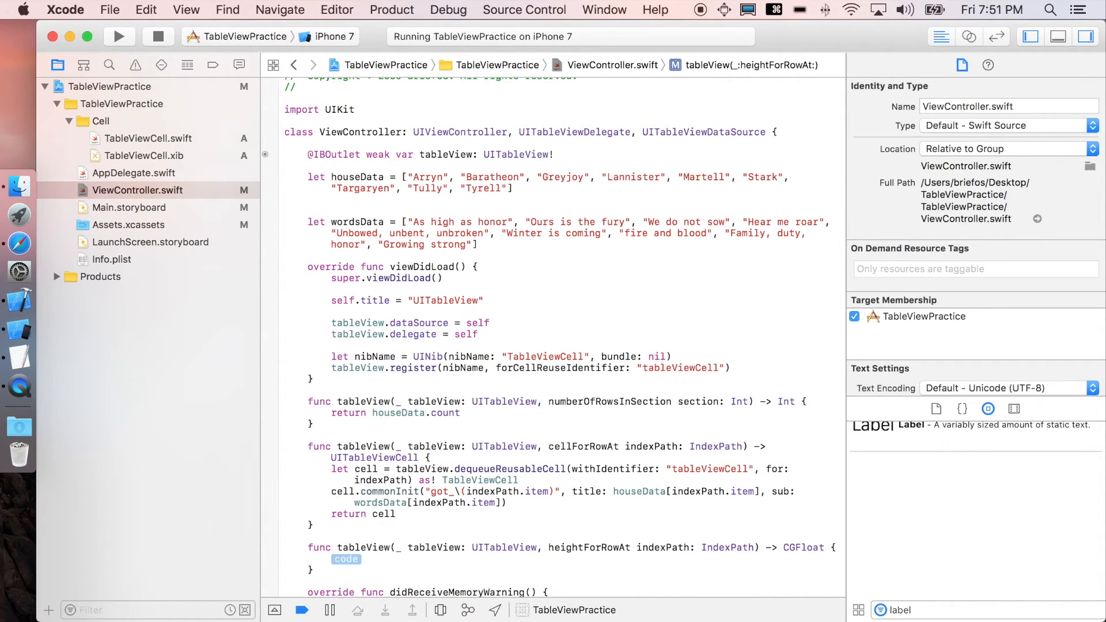
pyautogui.write('return')
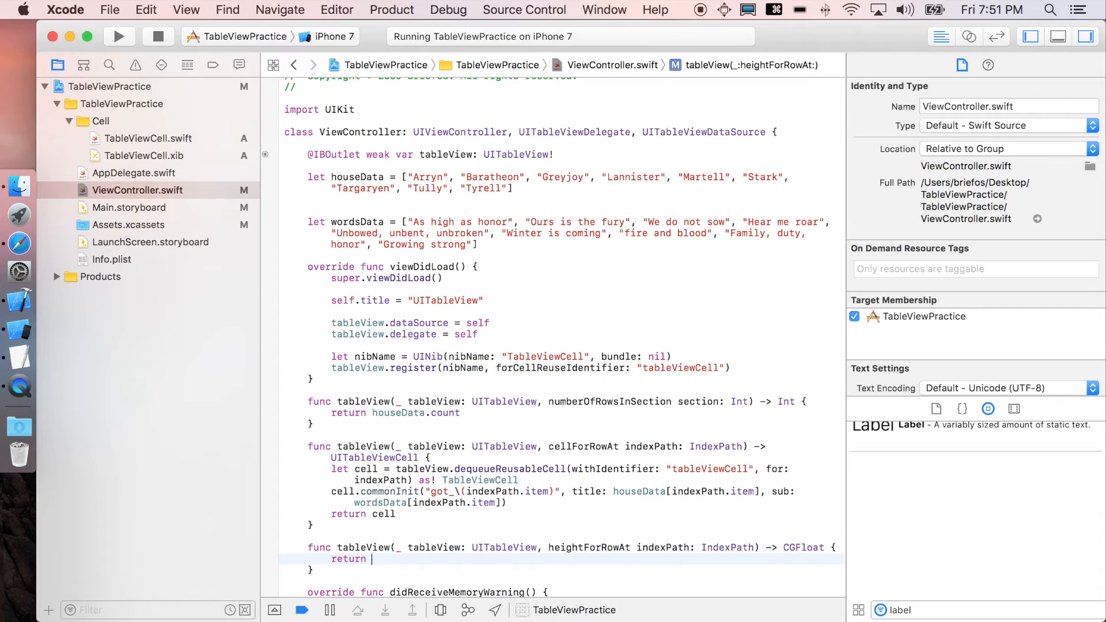
pyautogui.write('86')
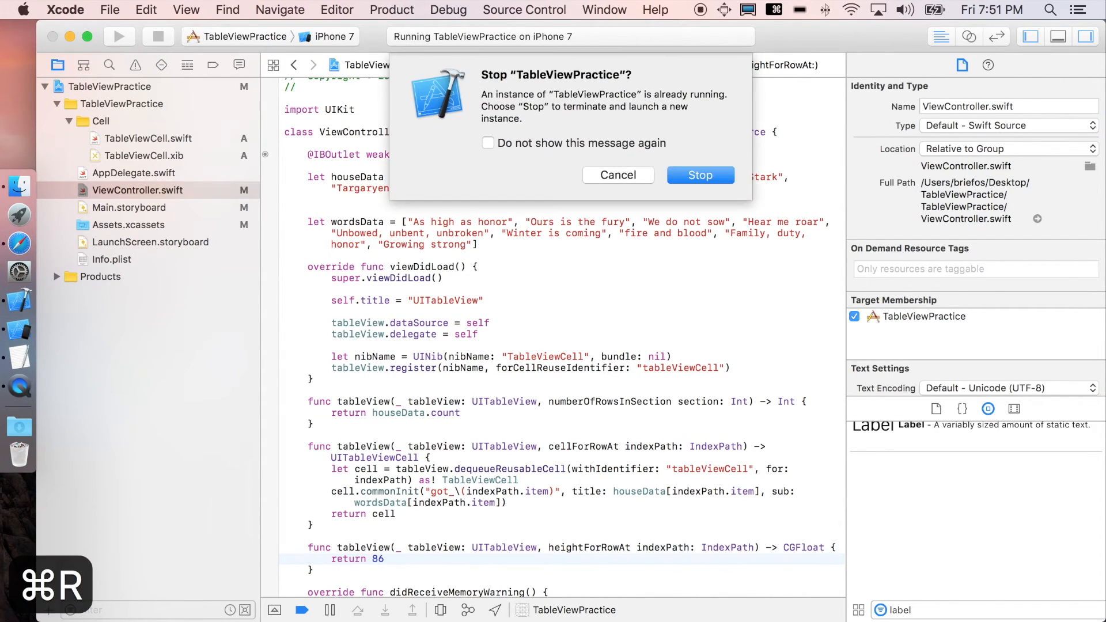
pyautogui.click(699, 175)
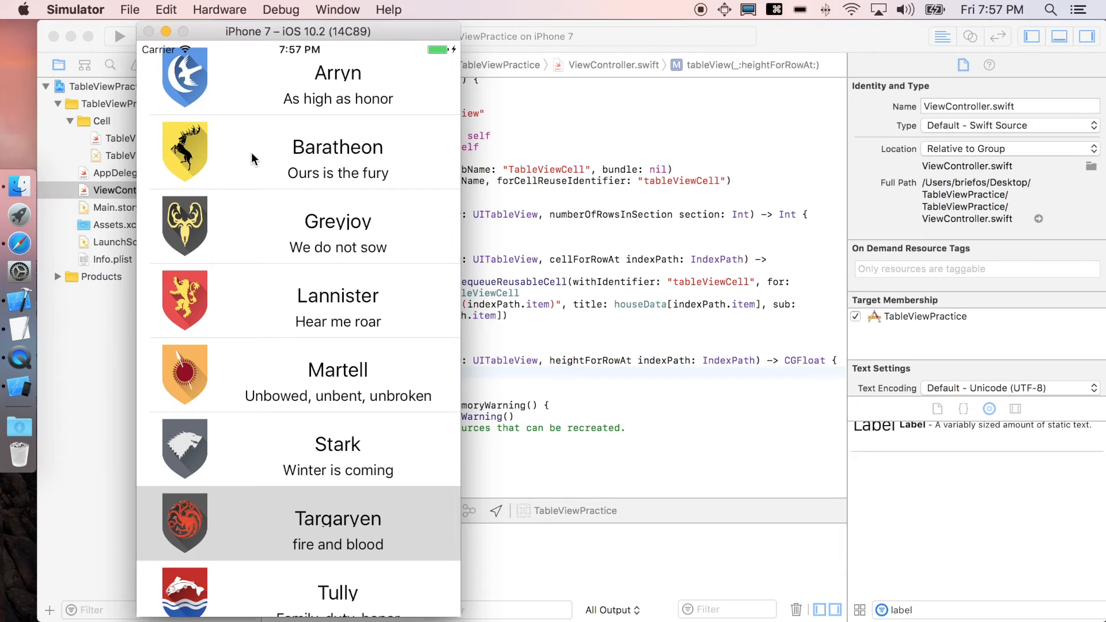
pyautogui.moveTo(238, 219)
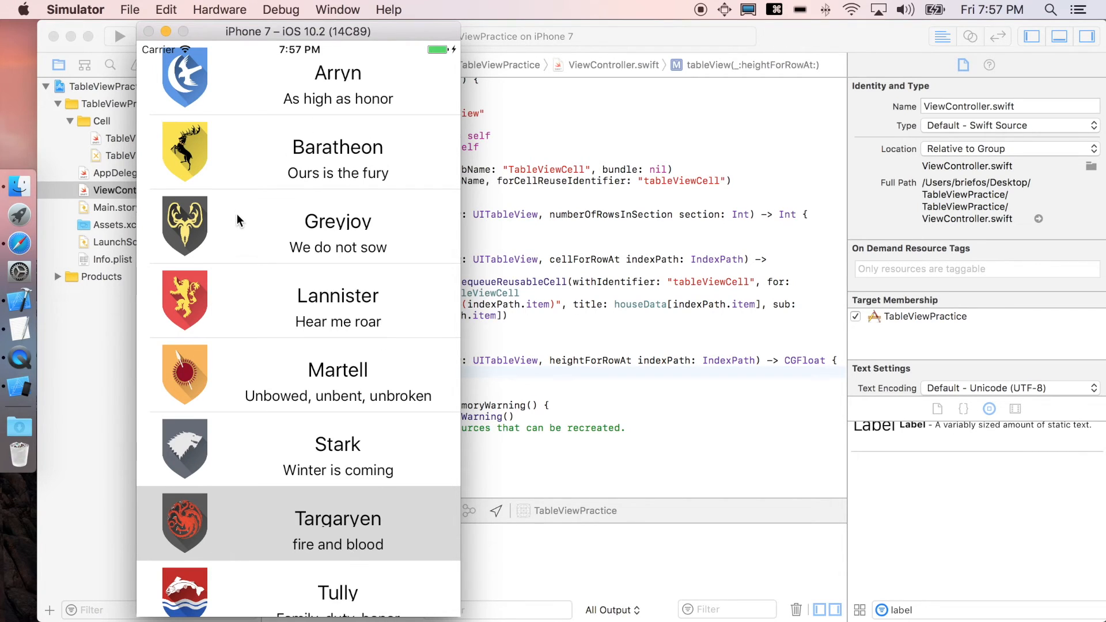
pyautogui.moveTo(401, 84)
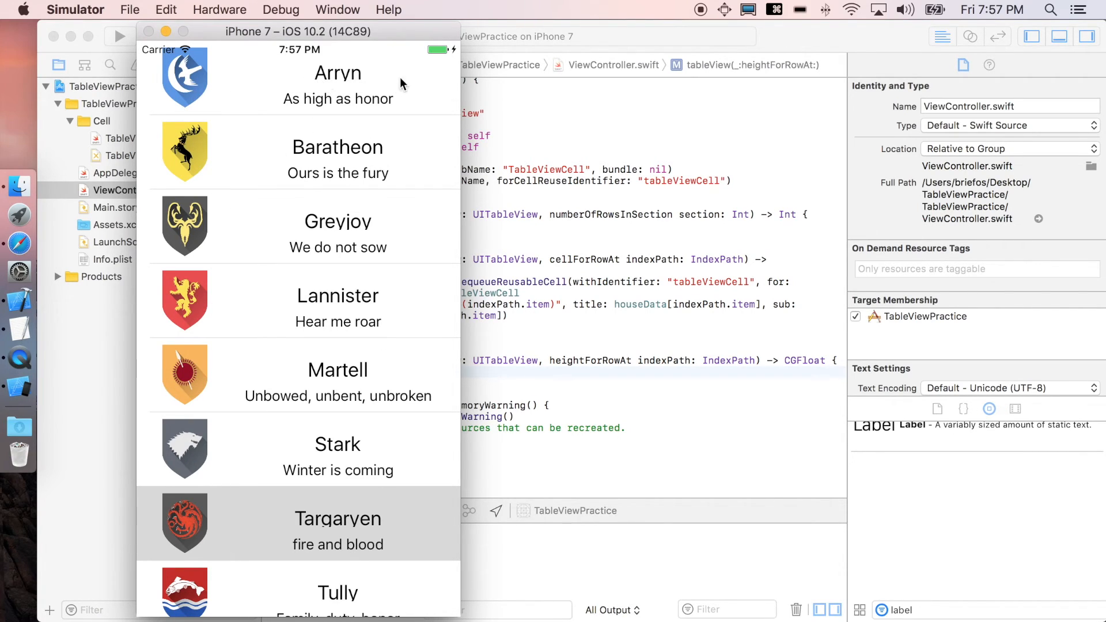
# Step: Scroll the Simulator's house list down to confirm Tully and Tyrell rows display correctly
pyautogui.scroll(-3)
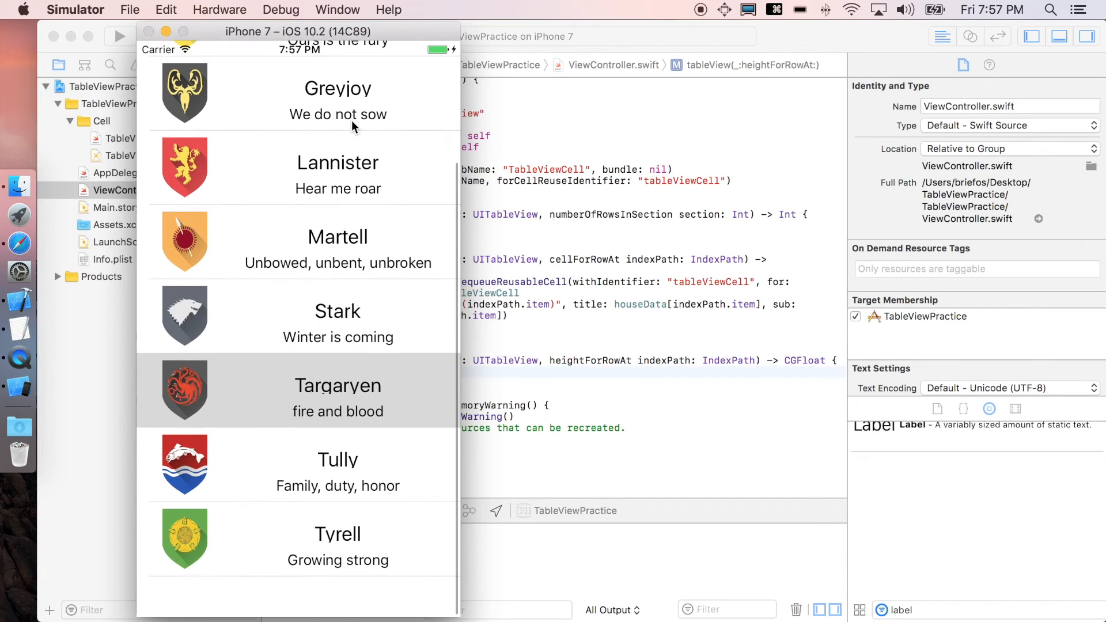
pyautogui.scroll(-3)
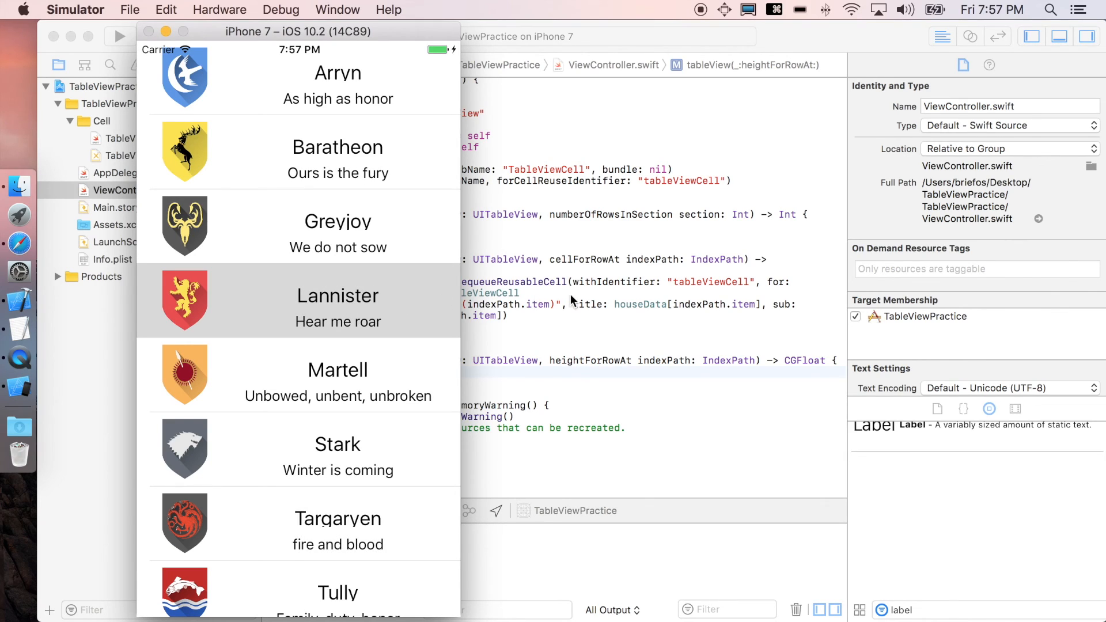
pyautogui.moveTo(556, 201)
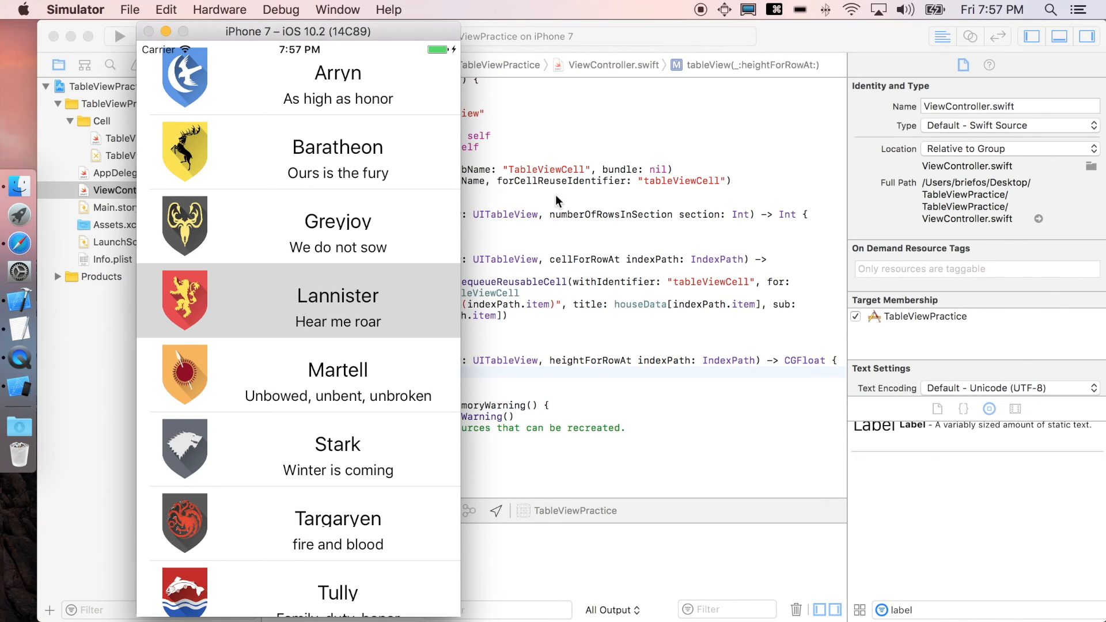
pyautogui.moveTo(374, 314)
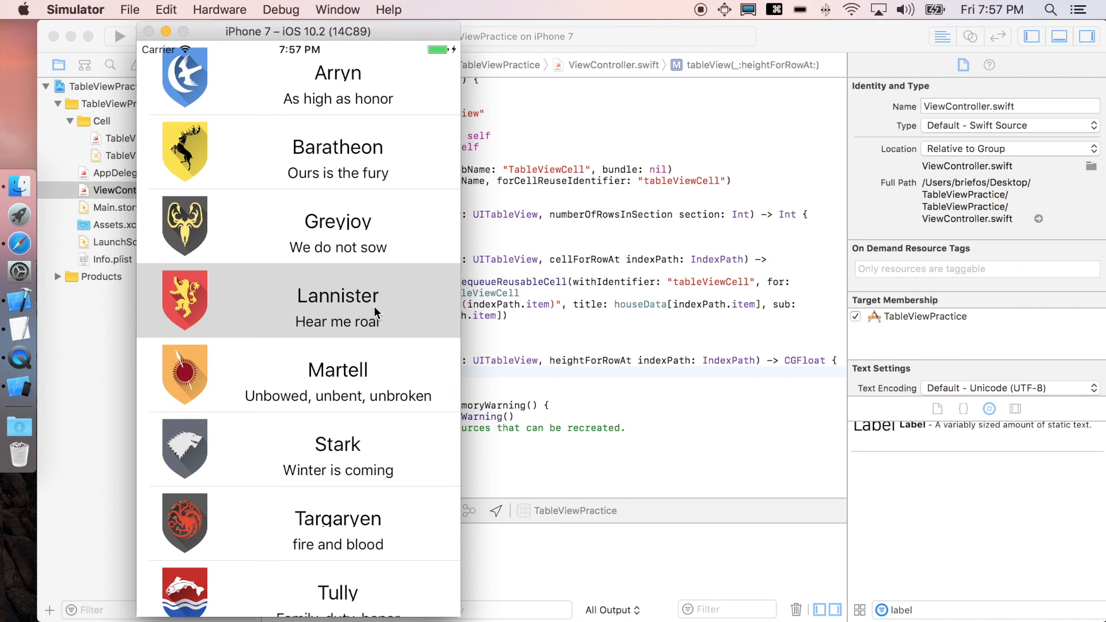